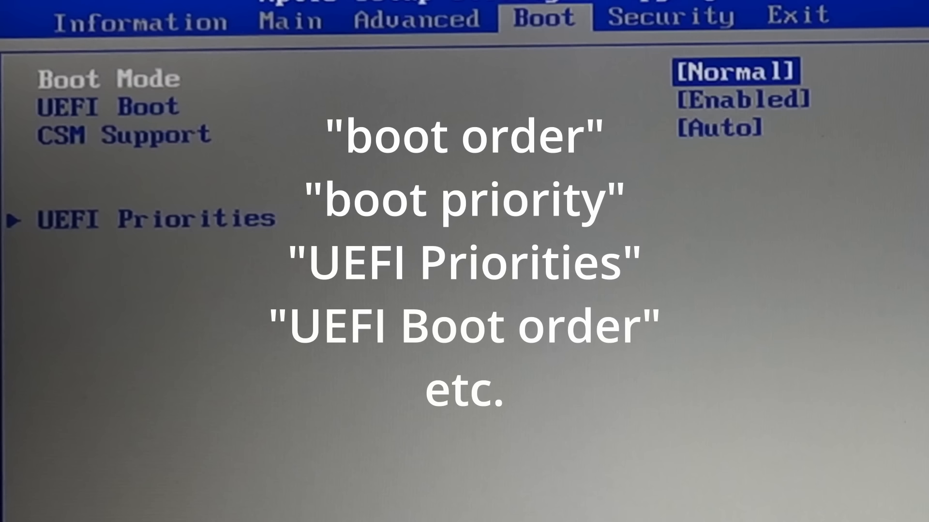
Save the BIOS boot values from the Exit tab and reboot into Ventoy
{"action": "left_click", "coordinate": [180, 40]}
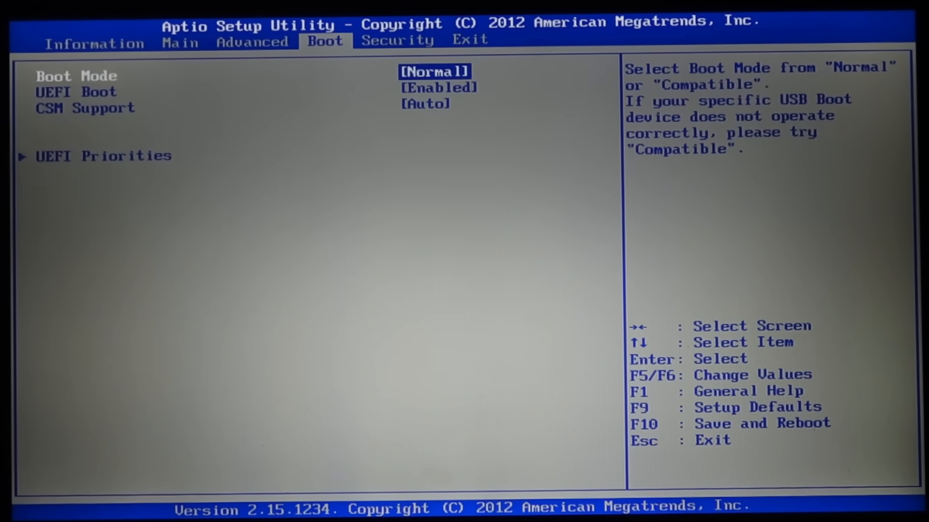
{"action": "left_click", "coordinate": [470, 39]}
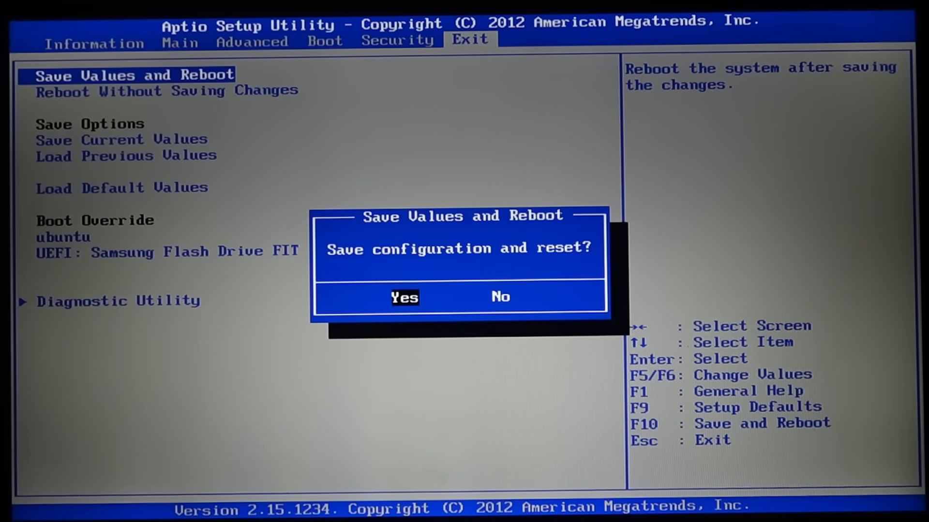
{"action": "left_click", "coordinate": [404, 297]}
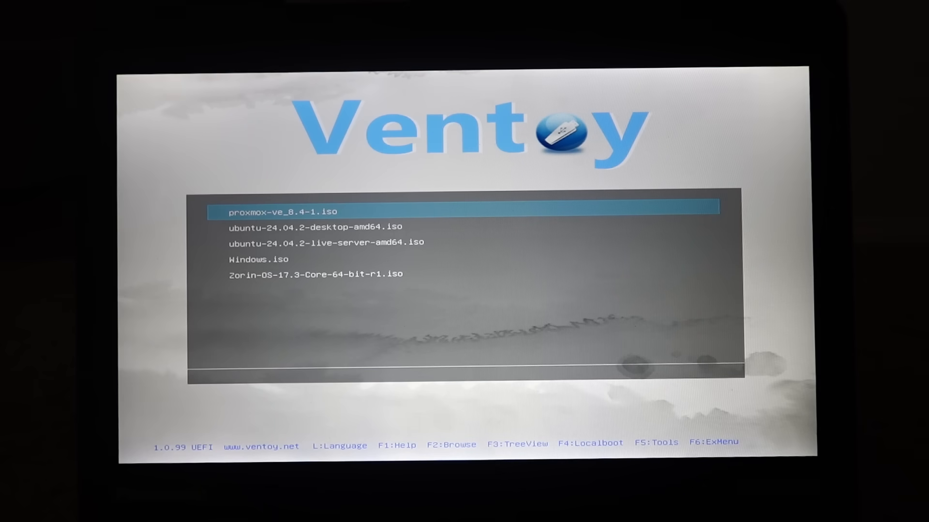
Boot the Zorin-OS-17.3-Core-64-bit-r1.iso image from the Ventoy list
{"action": "key", "text": "Down"}
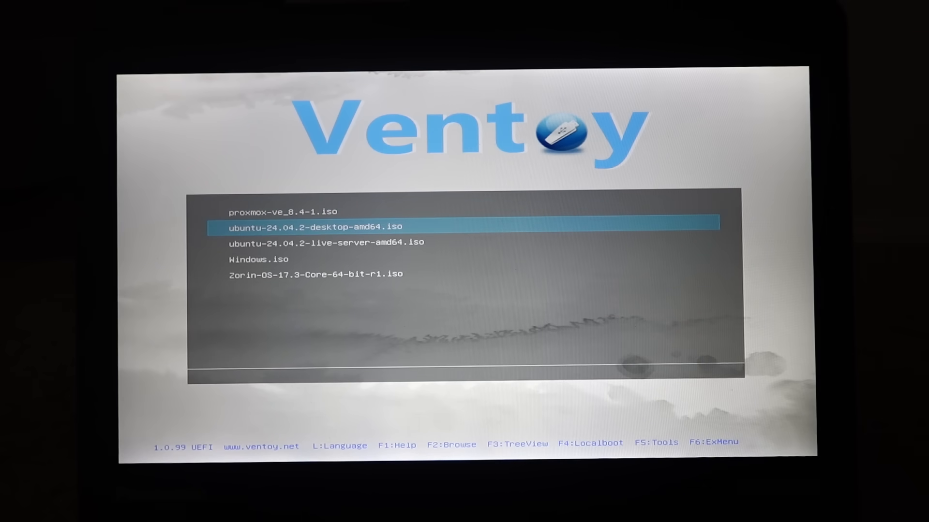
{"action": "key", "text": "Down"}
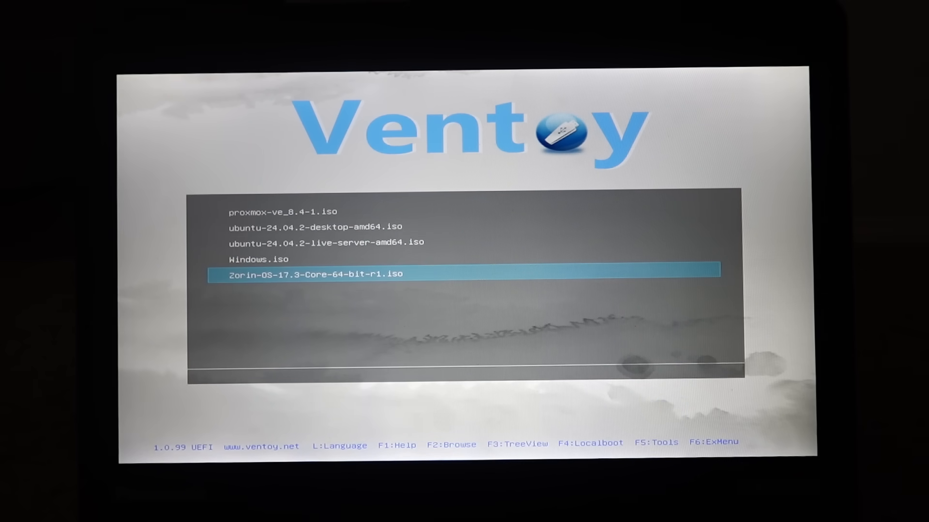
{"action": "key", "text": "Return"}
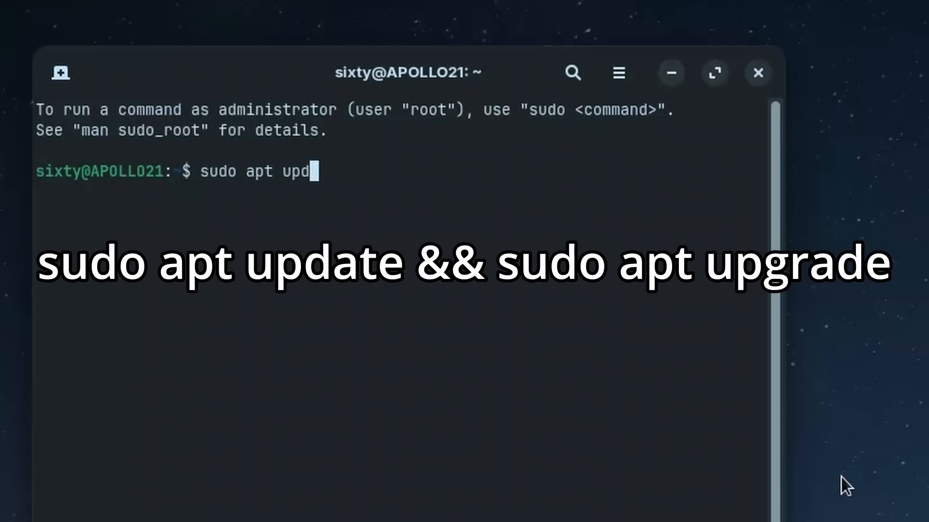
Enter sudo apt update && sudo apt upgrade, then view atlas-installer.sh in the repository
{"action": "type", "text": "ate"}
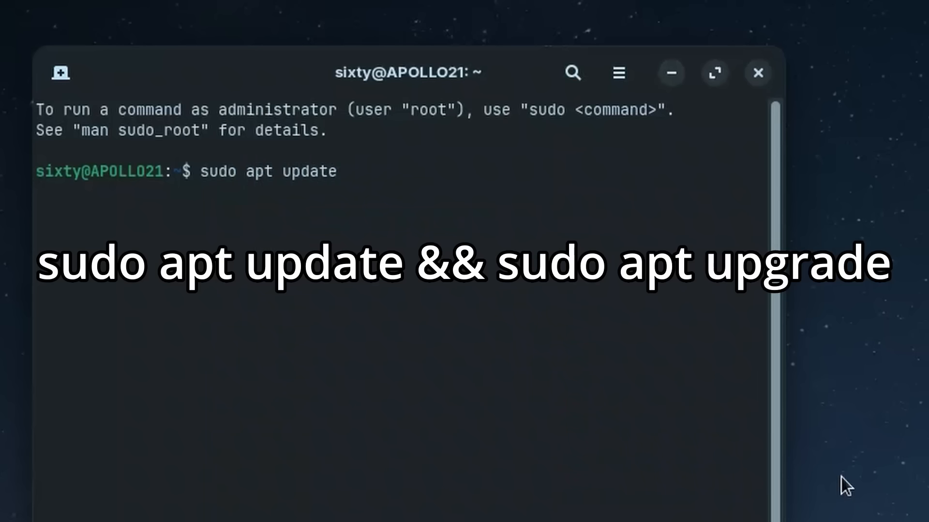
{"action": "type", "text": "&& sudo ap"}
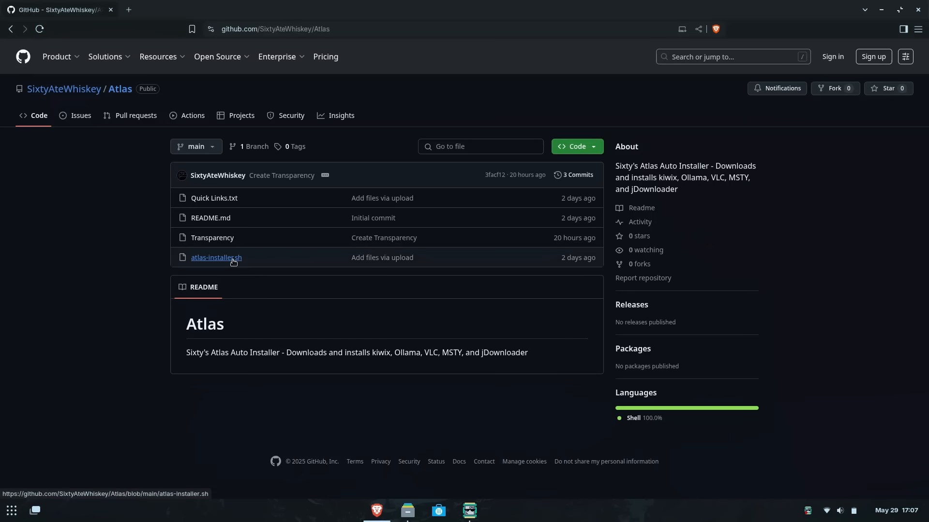
{"action": "left_click", "coordinate": [216, 258]}
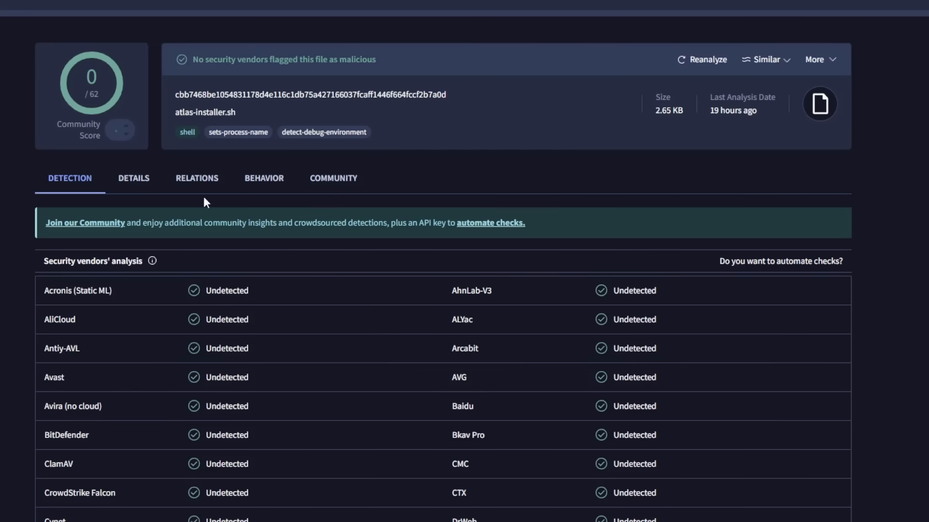
{"action": "mouse_move", "coordinate": [34, 135]}
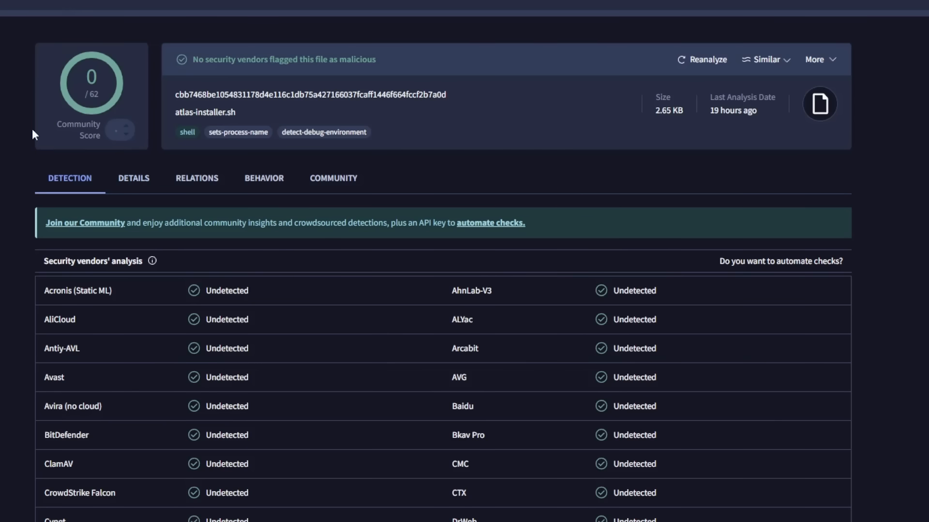
Review the VirusTotal detection results and file details for atlas-installer.sh
{"action": "left_click", "coordinate": [133, 178]}
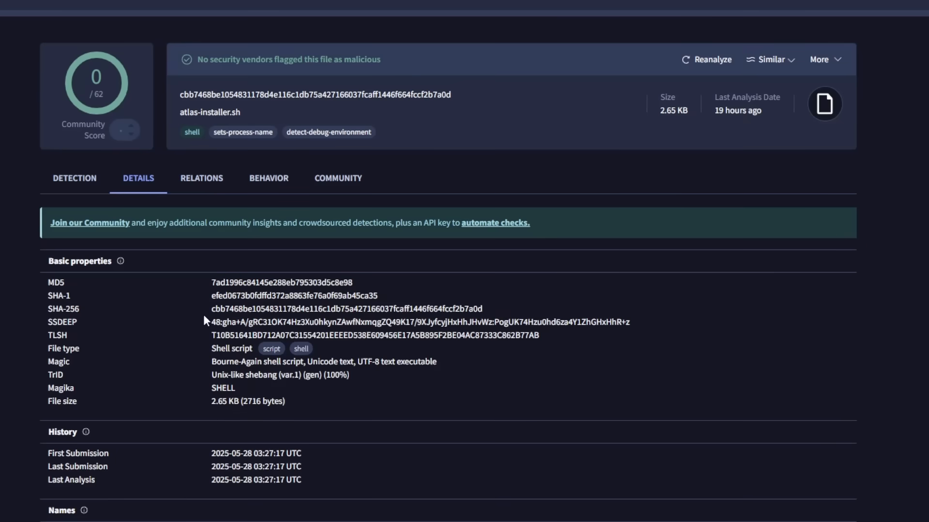
{"action": "left_click", "coordinate": [201, 178]}
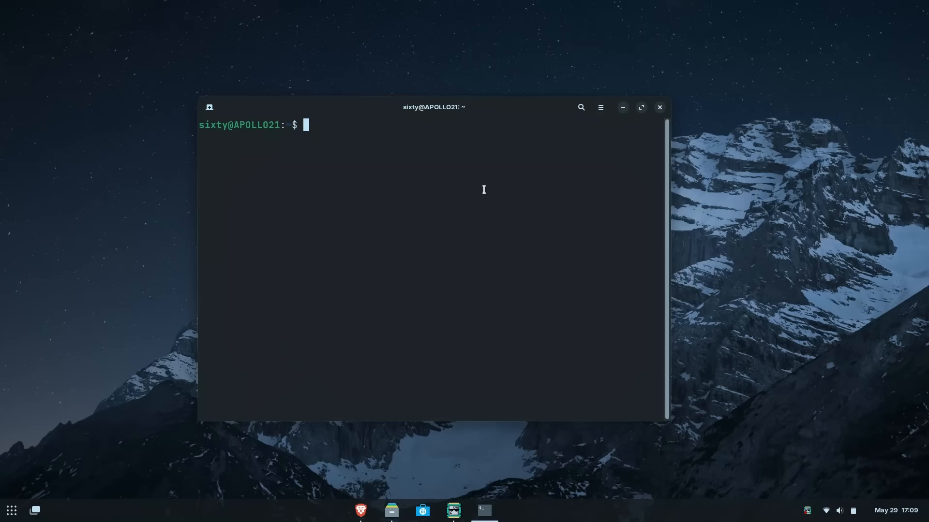
List files, change into Downloads, and run sudo chmod +x atlas-installer.sh
{"action": "type", "text": "ls"}
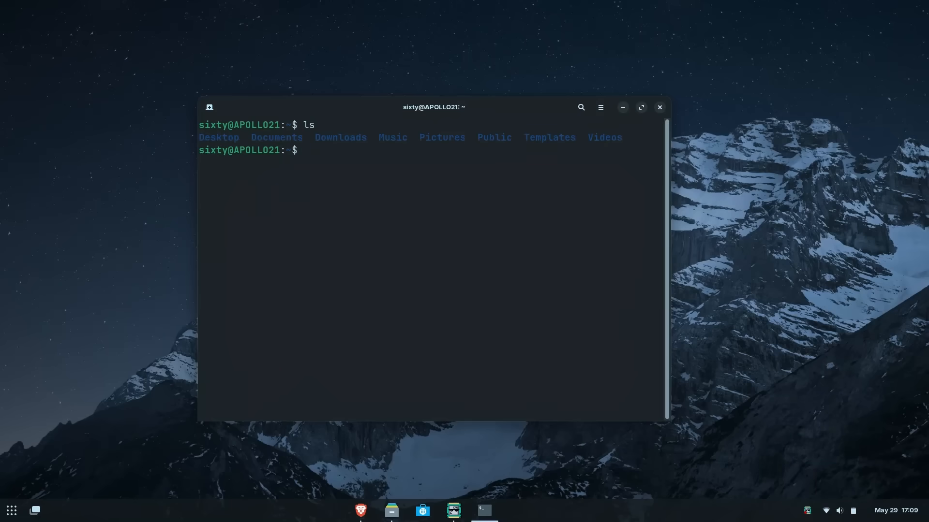
{"action": "type", "text": "cd Downloads/"}
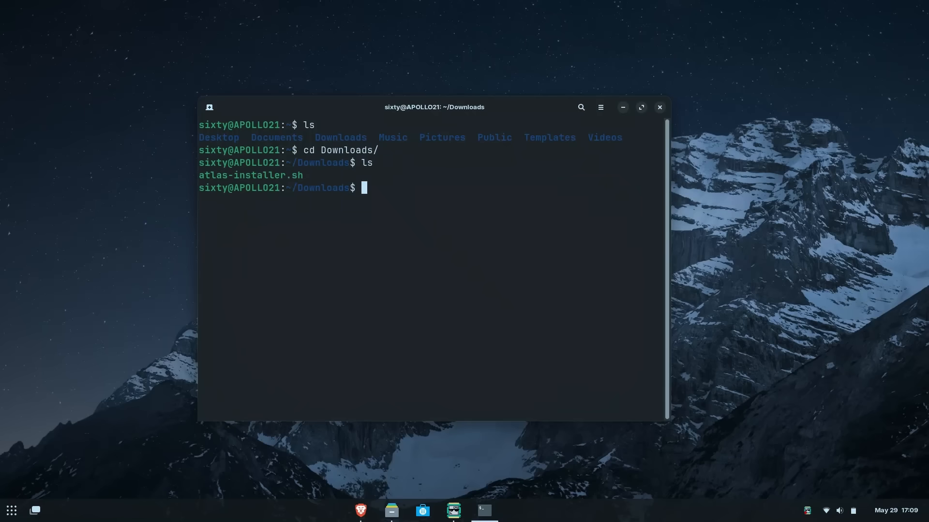
{"action": "left_click", "coordinate": [641, 108]}
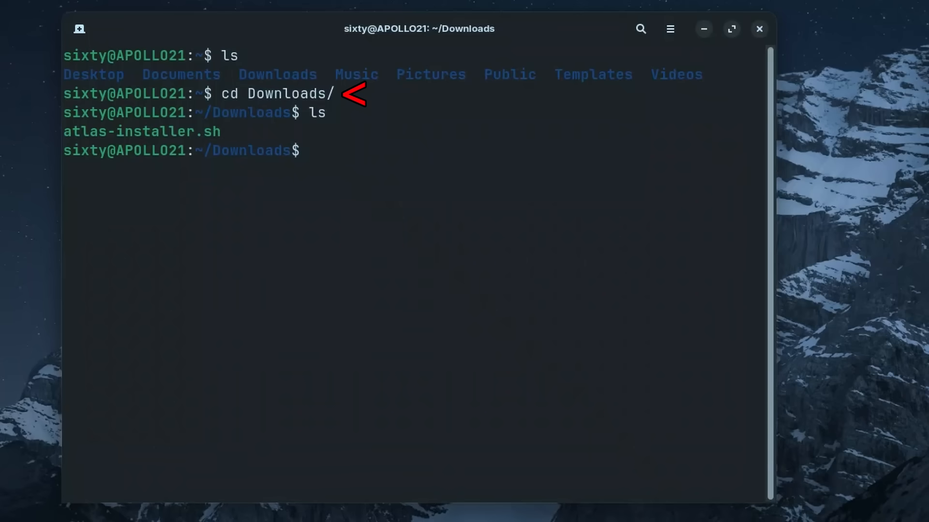
{"action": "type", "text": "sud"}
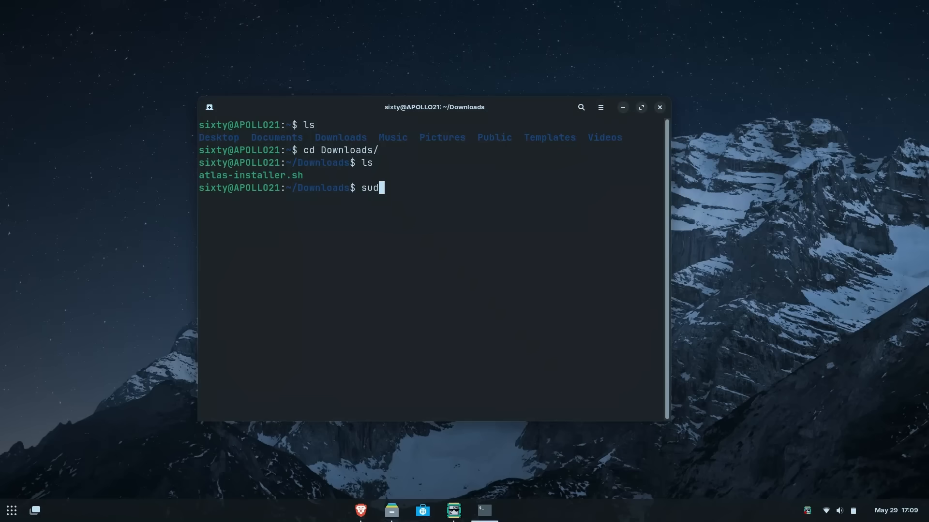
{"action": "type", "text": "o chmod"}
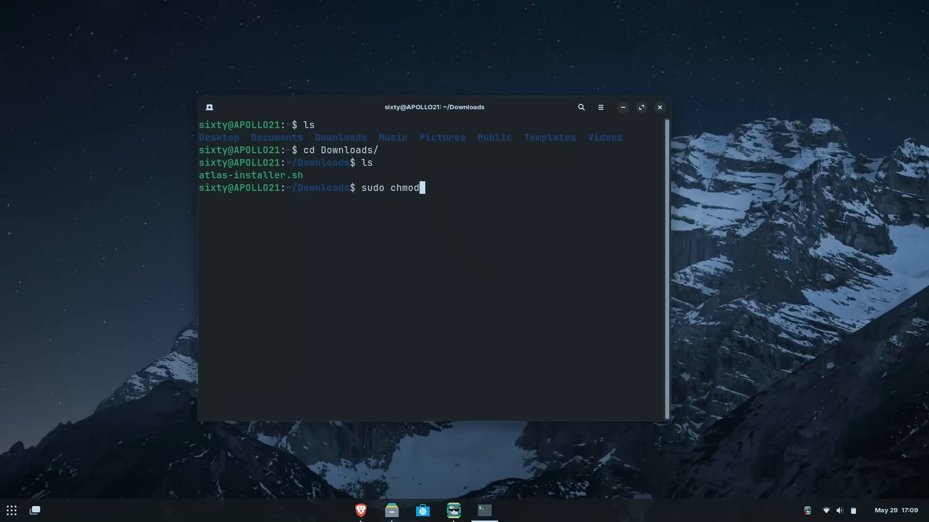
{"action": "type", "text": "+x atlas-installer.sh"}
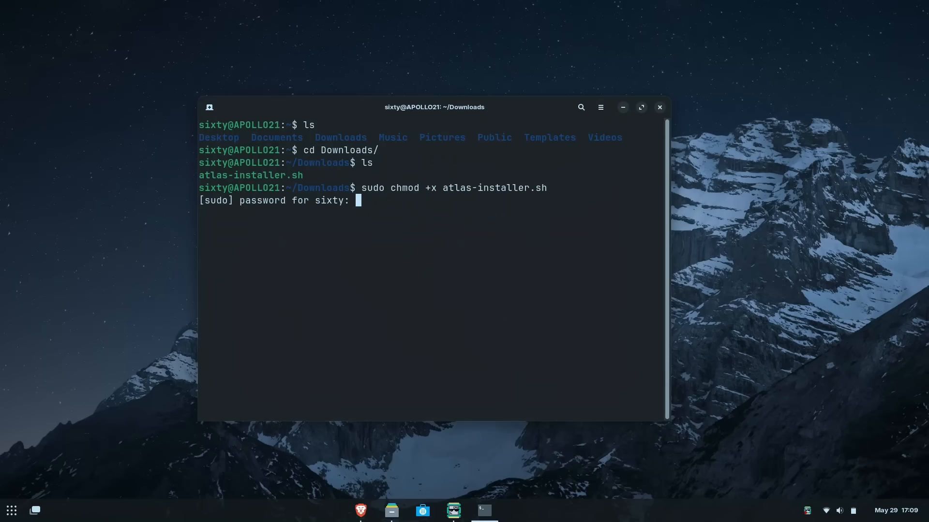
Run sudo ./atlas-installer.sh to install Kiwix, snapd, core snap and JDownloader
{"action": "type", "text": "sudo"}
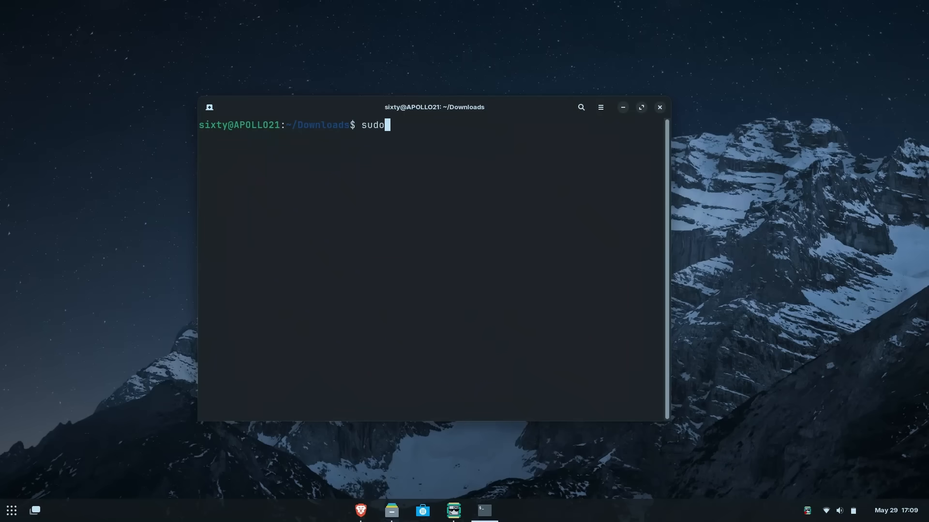
{"action": "type", "text": "./atlas-installer.sh"}
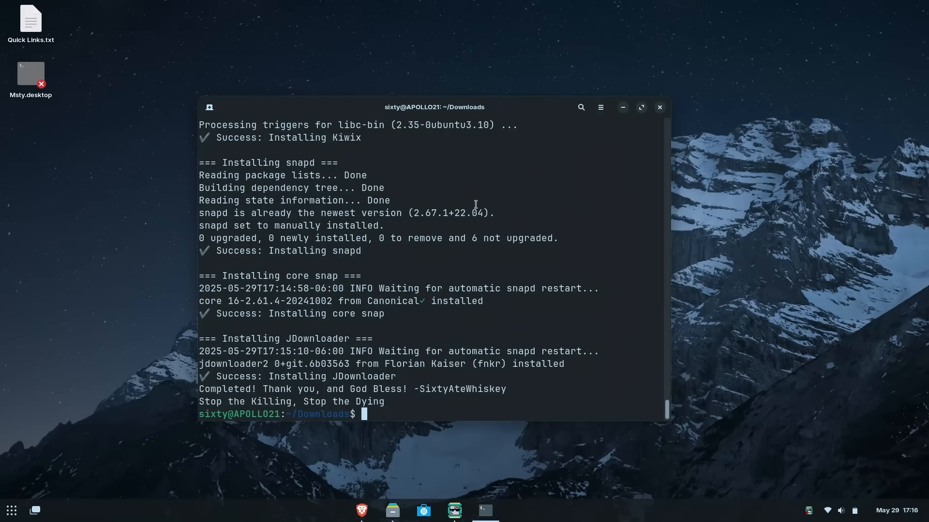
Close the terminal and launch Kiwix from Activities, centring its window
{"action": "left_click", "coordinate": [659, 107]}
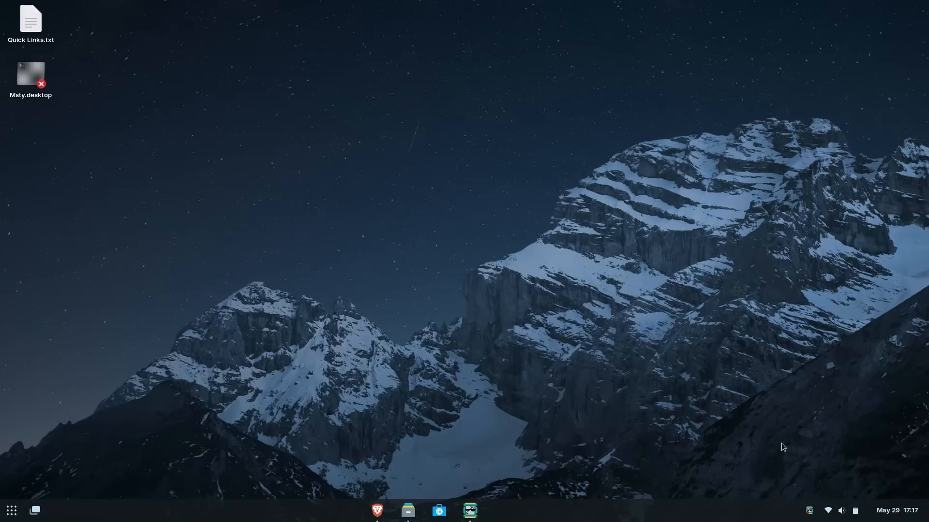
{"action": "type", "text": "kiwix"}
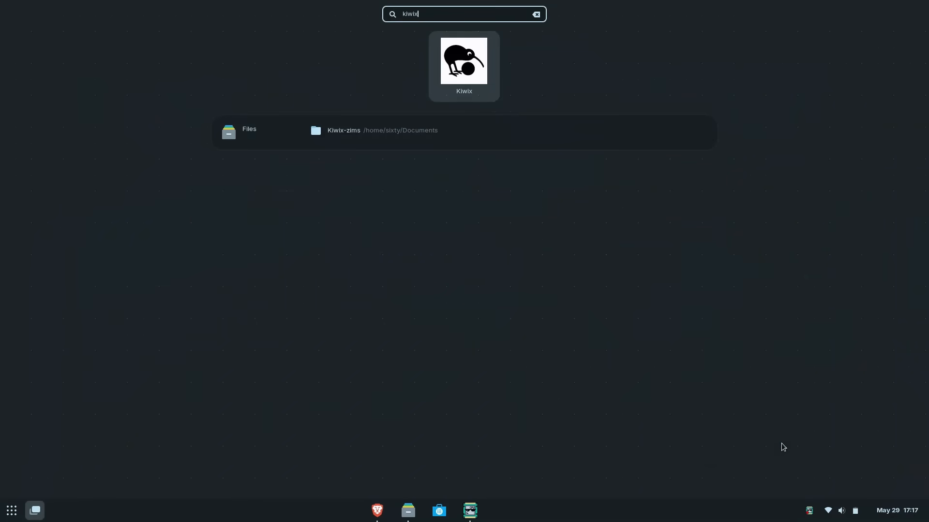
{"action": "left_click", "coordinate": [464, 60]}
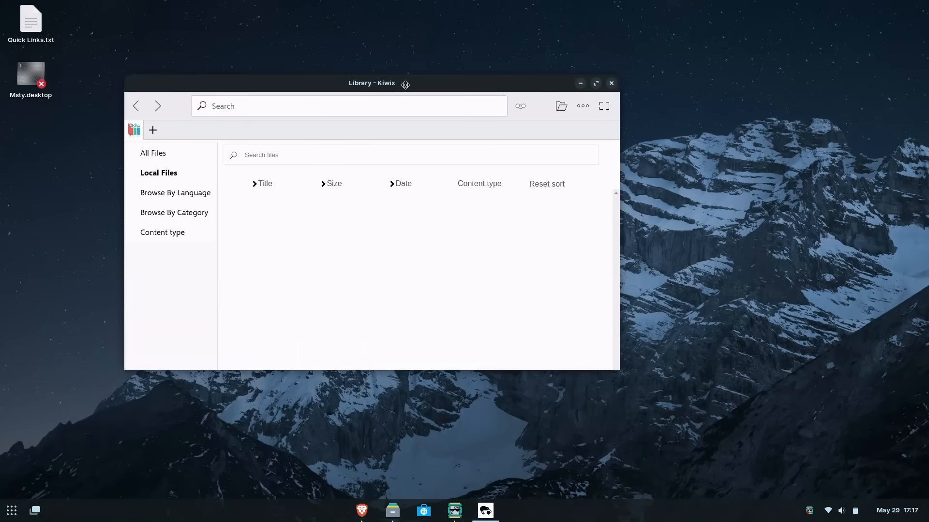
{"action": "left_click_drag", "start_coordinate": [371, 83], "coordinate": [455, 102]}
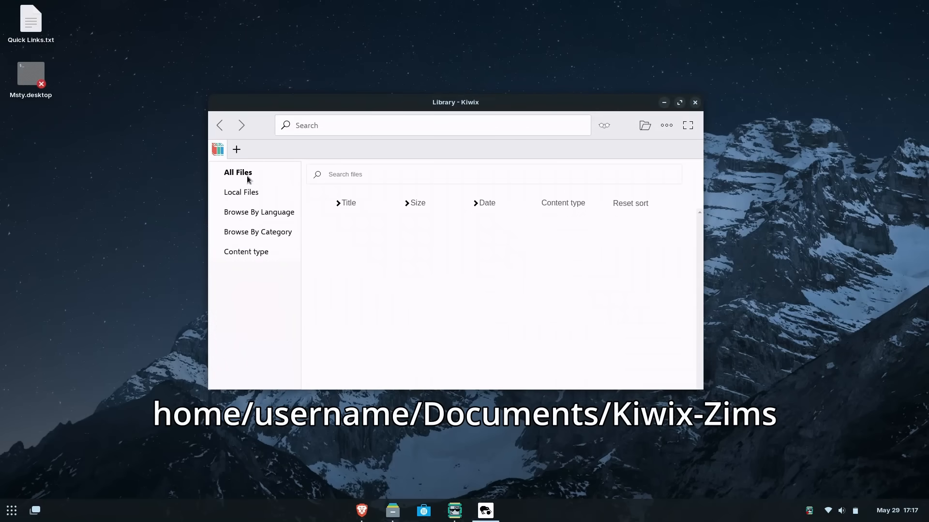
{"action": "mouse_move", "coordinate": [245, 200]}
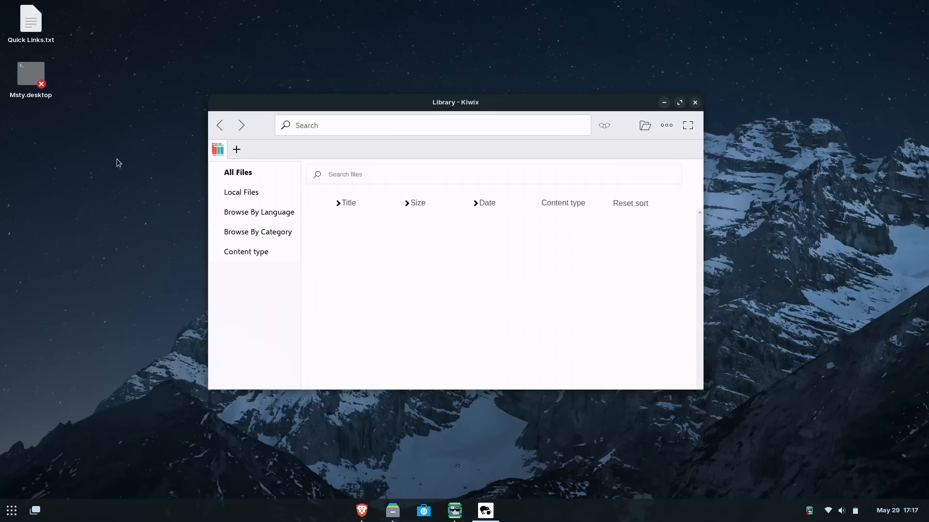
Open Quick Links.txt from the desktop and select the library.kiwix.org address
{"action": "double_click", "coordinate": [30, 20]}
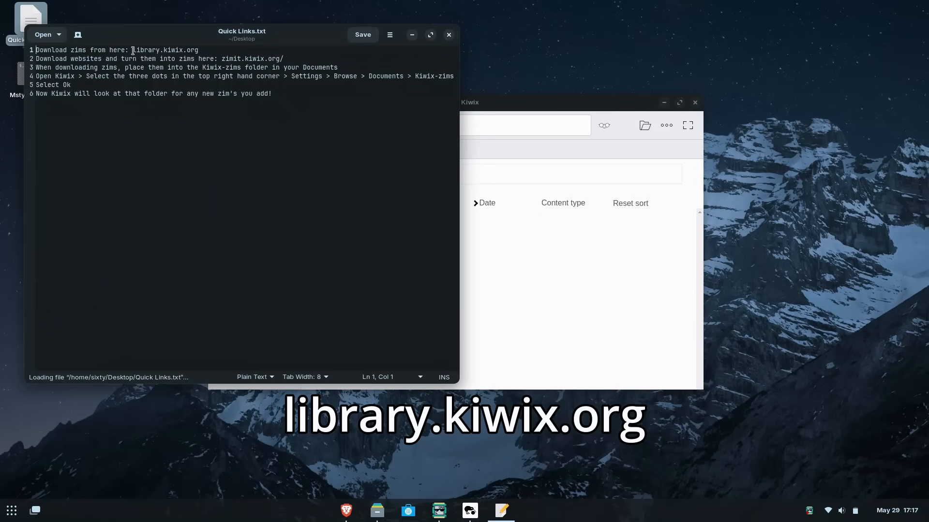
{"action": "double_click", "coordinate": [165, 49]}
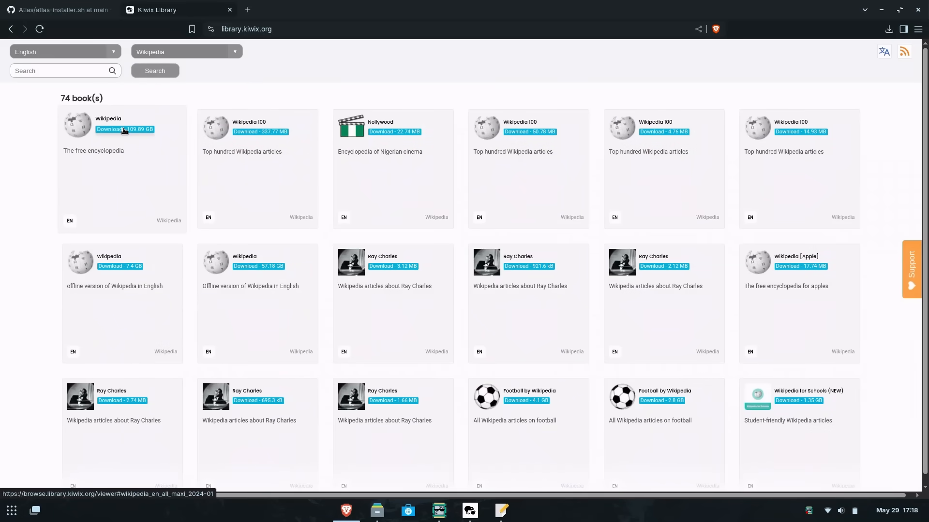
Download the full English Wikipedia ZIM to Documents and start a new browser tab
{"action": "left_click", "coordinate": [123, 129]}
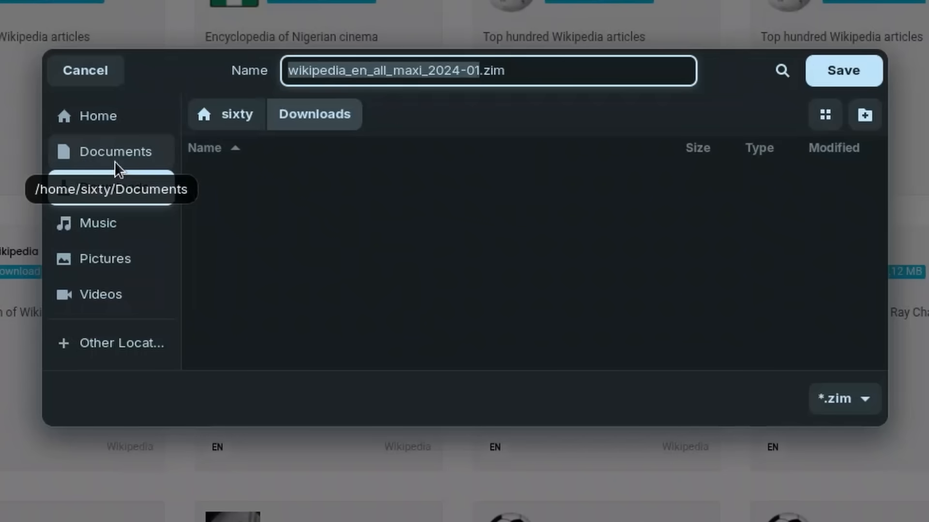
{"action": "left_click", "coordinate": [117, 152]}
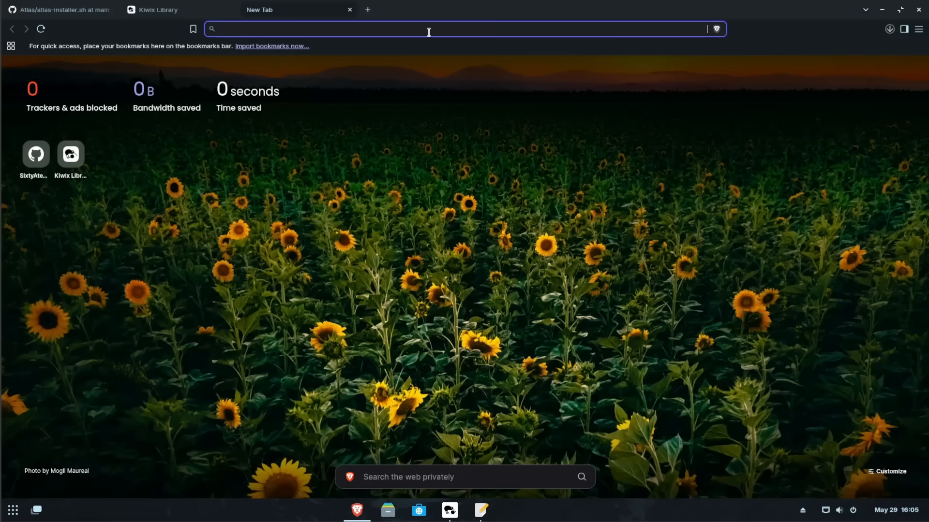
{"action": "type", "text": "torre"}
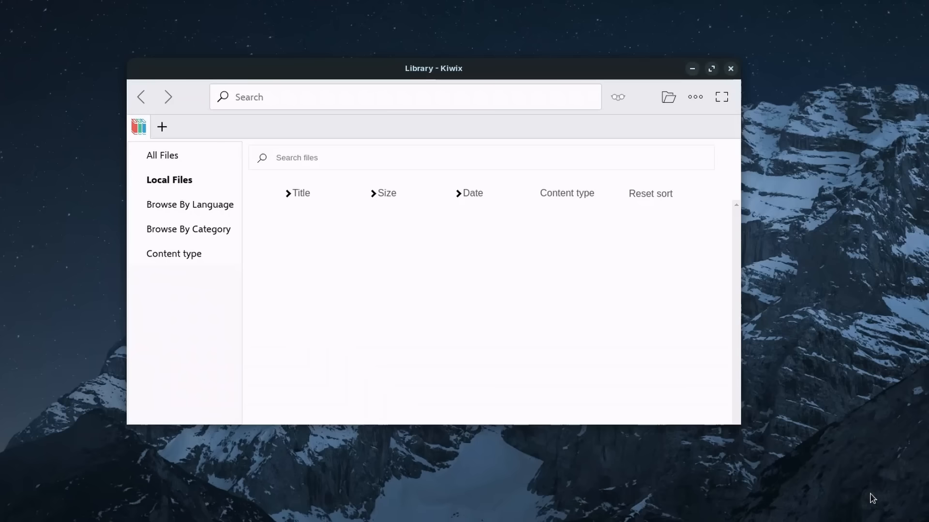
{"action": "mouse_move", "coordinate": [709, 259]}
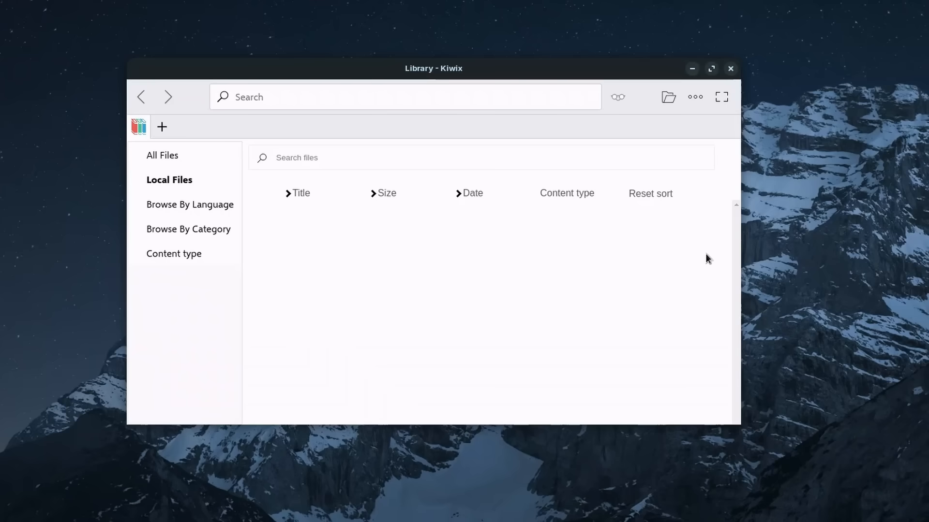
Through Settings, open Documents/Kiwix-zims/wikipedia_en_100_2025-05.zim in Kiwix
{"action": "left_click", "coordinate": [695, 97]}
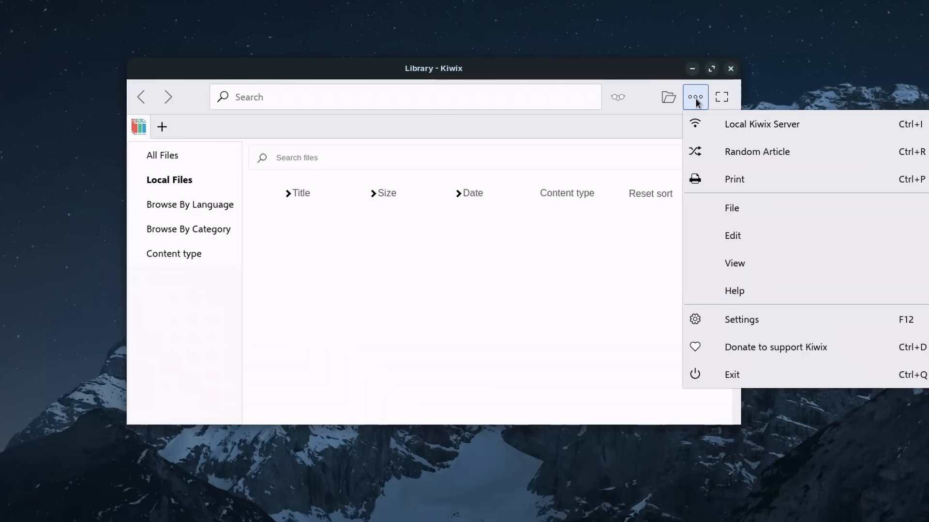
{"action": "left_click", "coordinate": [741, 320]}
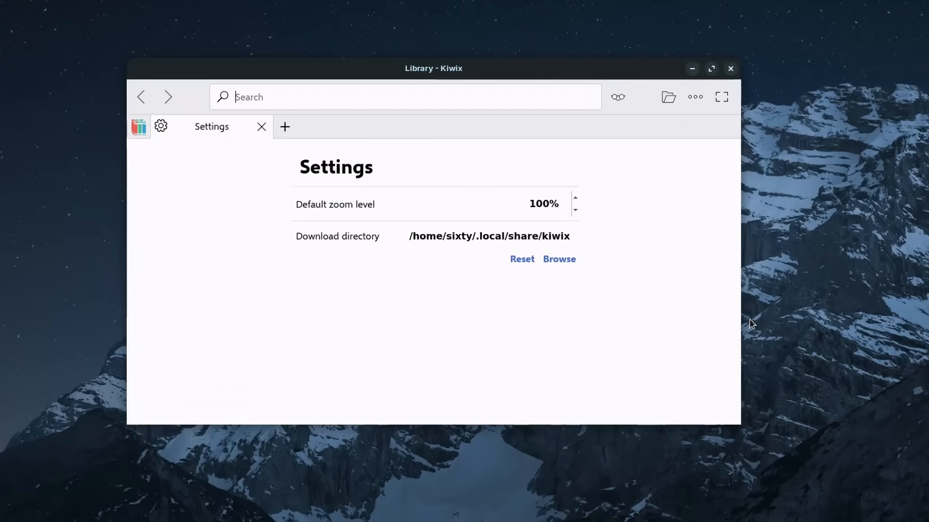
{"action": "left_click", "coordinate": [558, 260]}
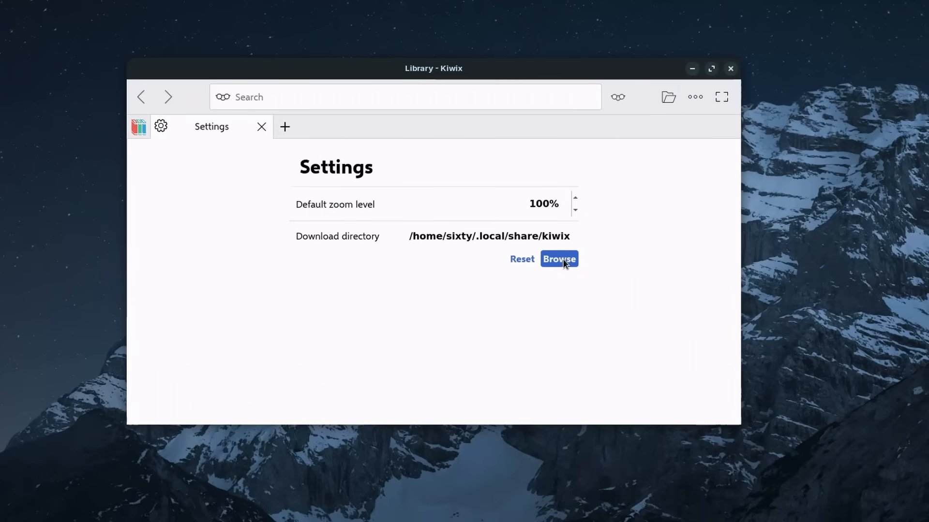
{"action": "left_click", "coordinate": [557, 259]}
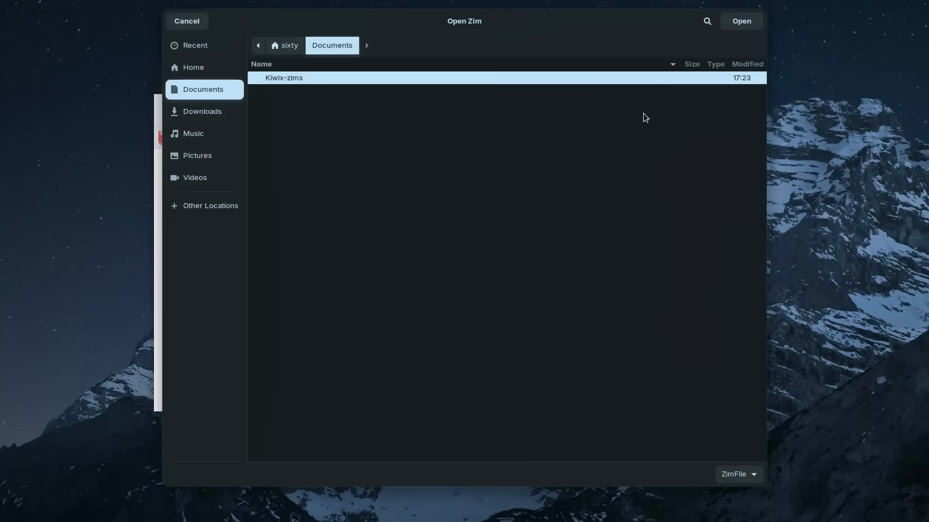
{"action": "double_click", "coordinate": [283, 77]}
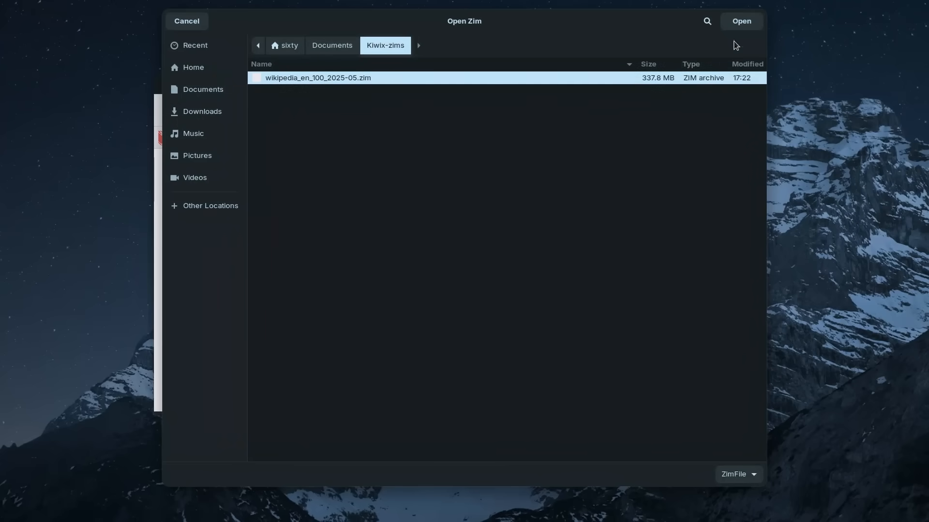
{"action": "left_click", "coordinate": [740, 20]}
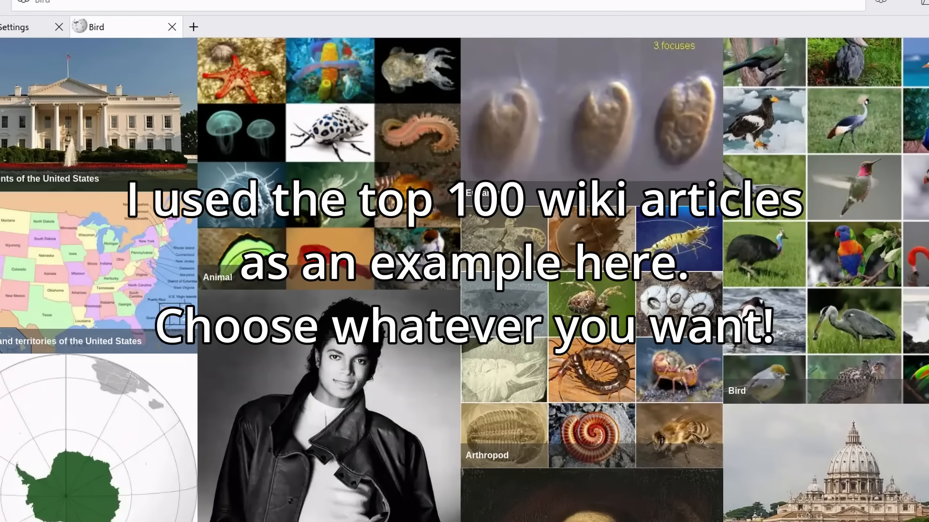
Read the Zimit README down through its capabilities and technical background sections
{"action": "left_click", "coordinate": [736, 390]}
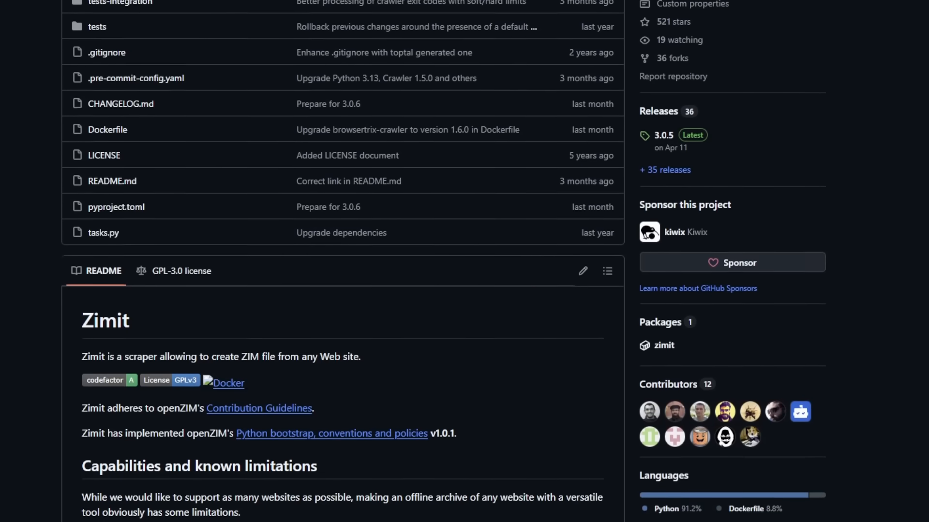
{"action": "scroll", "scroll_direction": "down", "scroll_amount": 3}
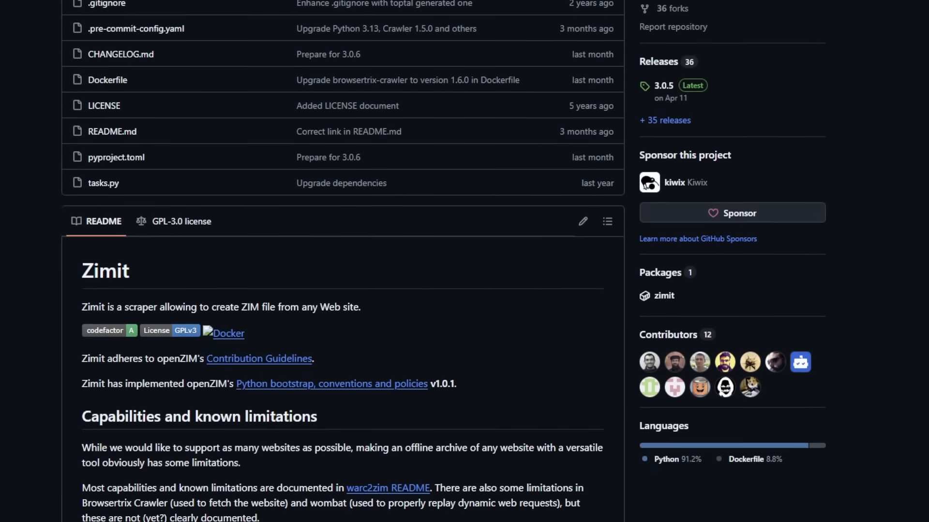
{"action": "scroll", "scroll_direction": "down", "scroll_amount": 3}
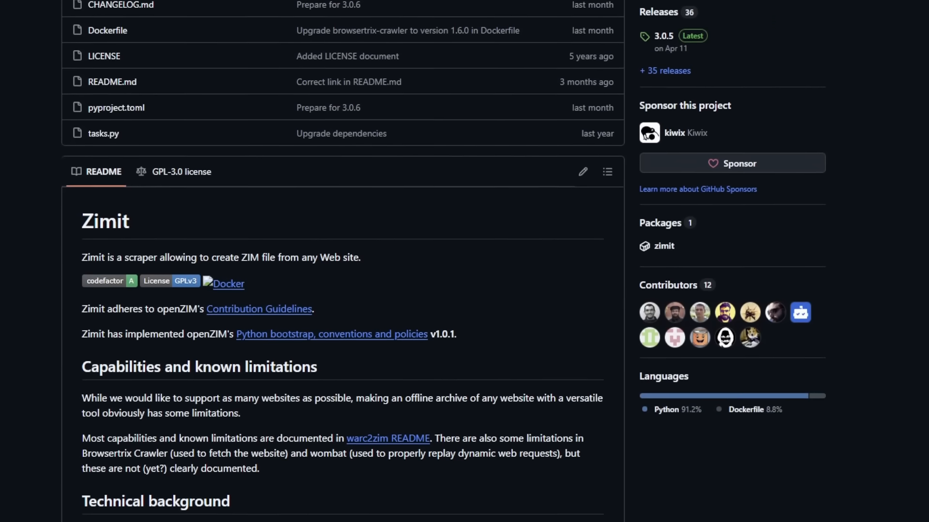
{"action": "scroll", "scroll_direction": "down", "scroll_amount": 3}
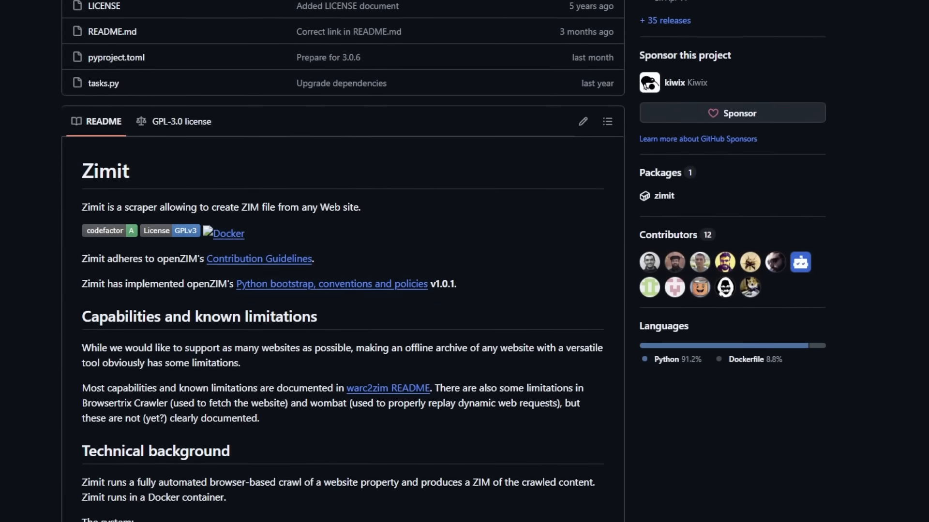
{"action": "scroll", "scroll_direction": "down", "scroll_amount": 3}
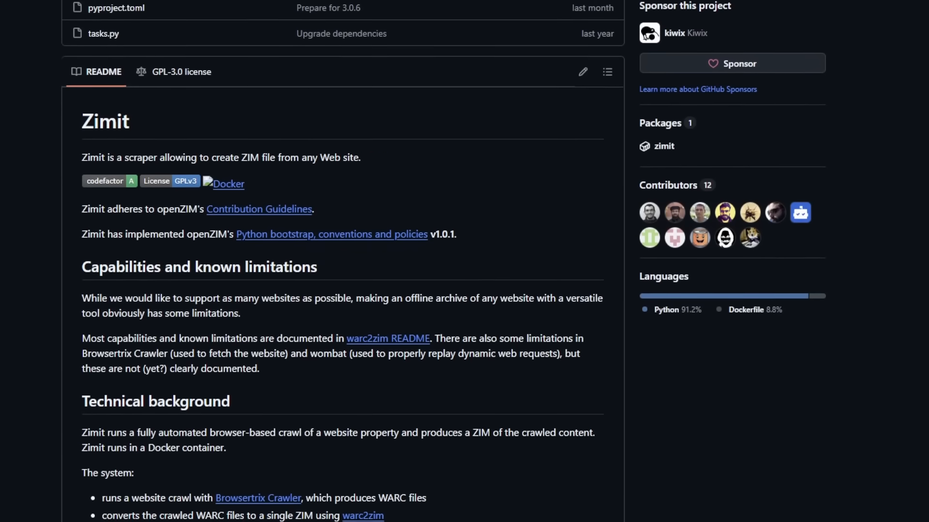
{"action": "scroll", "scroll_direction": "down", "scroll_amount": 3}
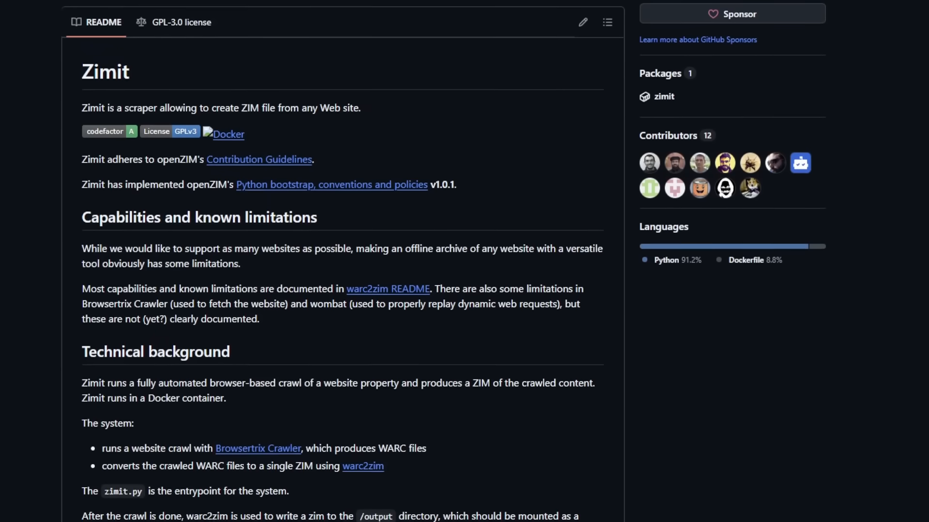
{"action": "scroll", "scroll_direction": "down", "scroll_amount": 3}
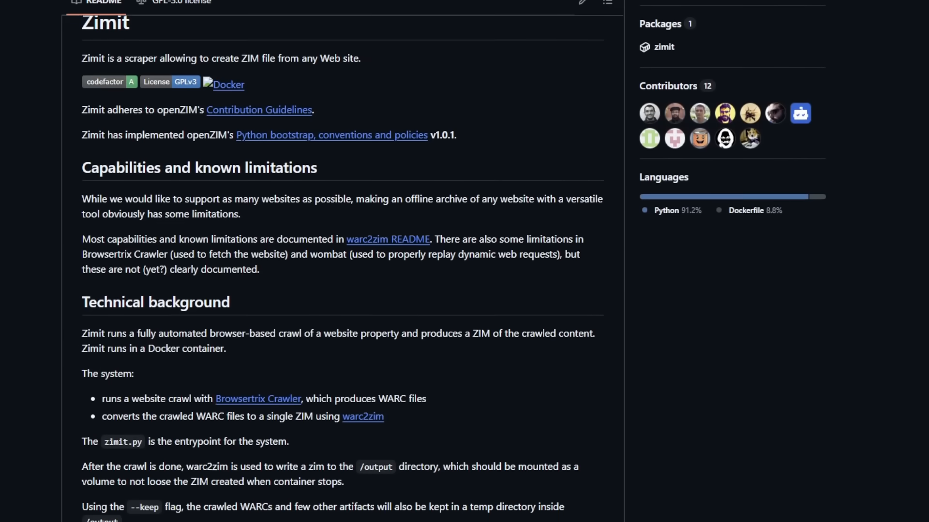
{"action": "scroll", "scroll_direction": "down", "scroll_amount": 3}
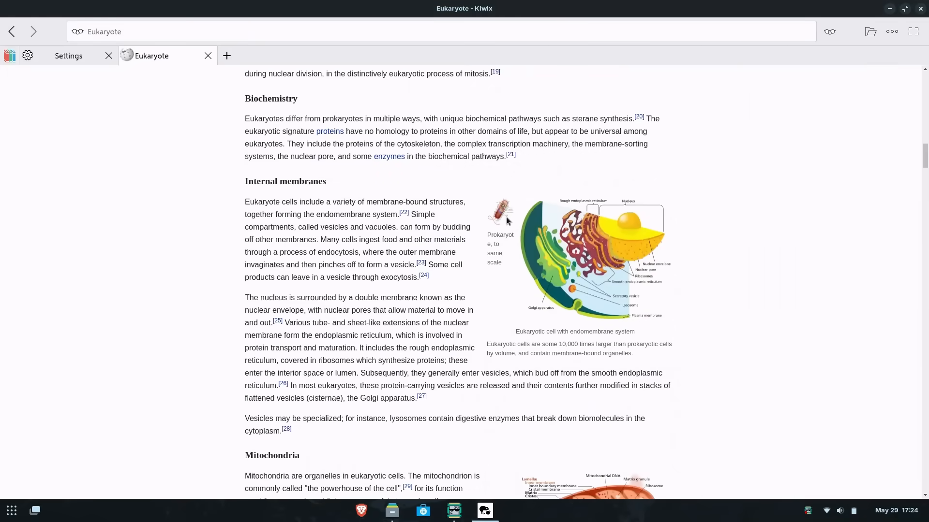
Scroll the Eukaryote article to its references, then select the inet address 192.168.0.66 from the ip a output
{"action": "scroll", "scroll_direction": "down", "scroll_amount": 3}
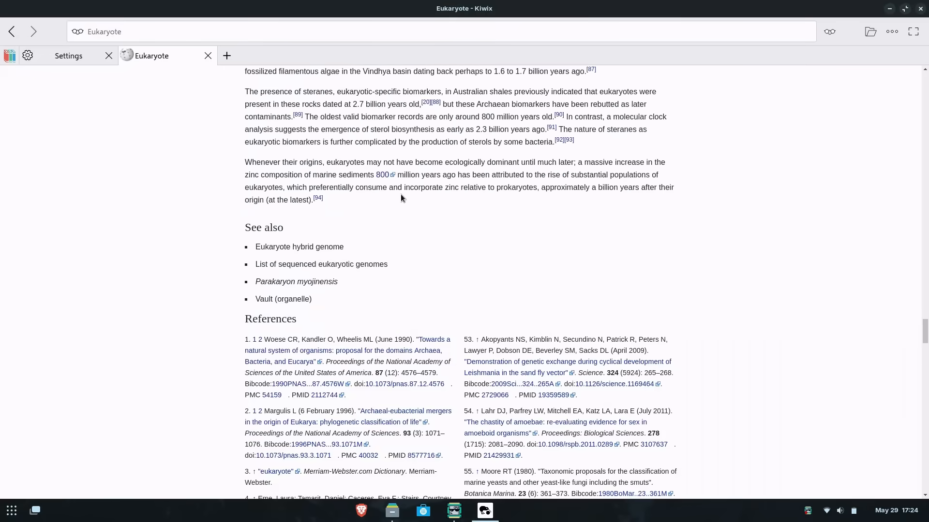
{"action": "scroll", "scroll_direction": "up", "scroll_amount": 3}
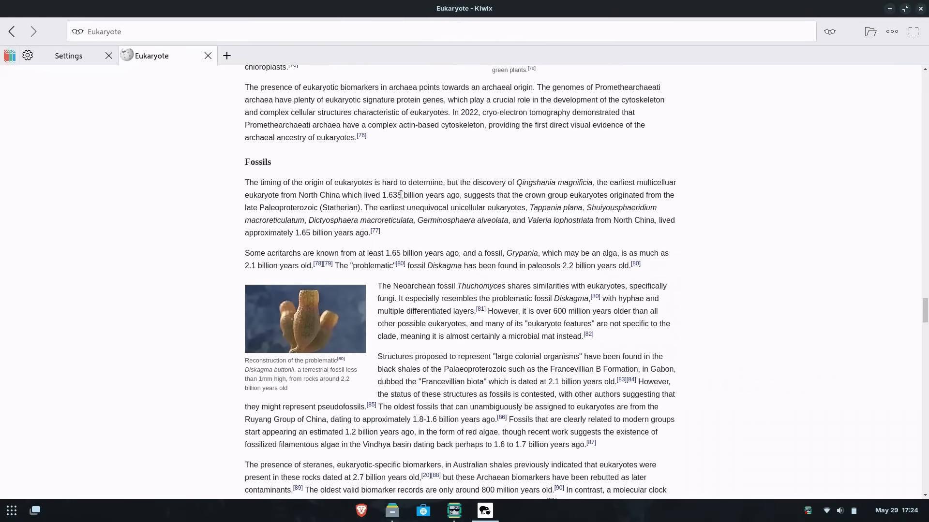
{"action": "scroll", "scroll_direction": "down", "scroll_amount": 3}
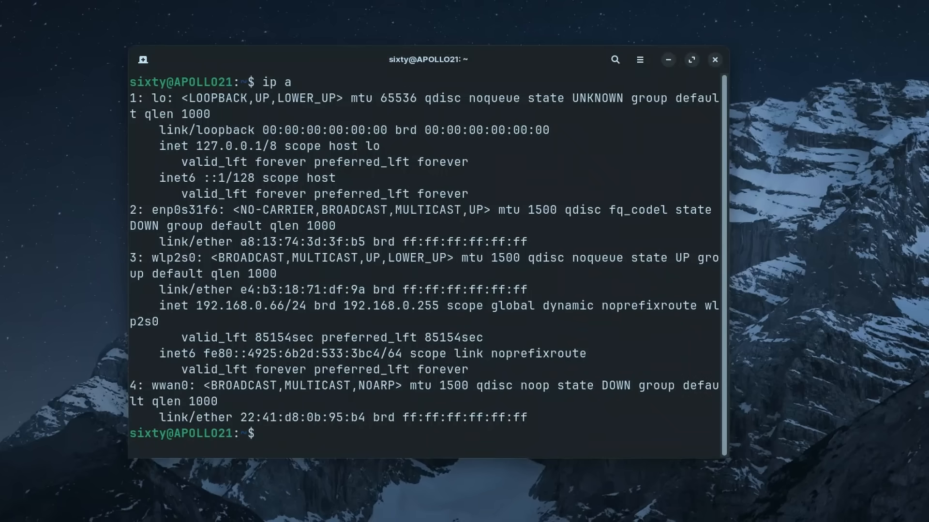
{"action": "double_click", "coordinate": [251, 306]}
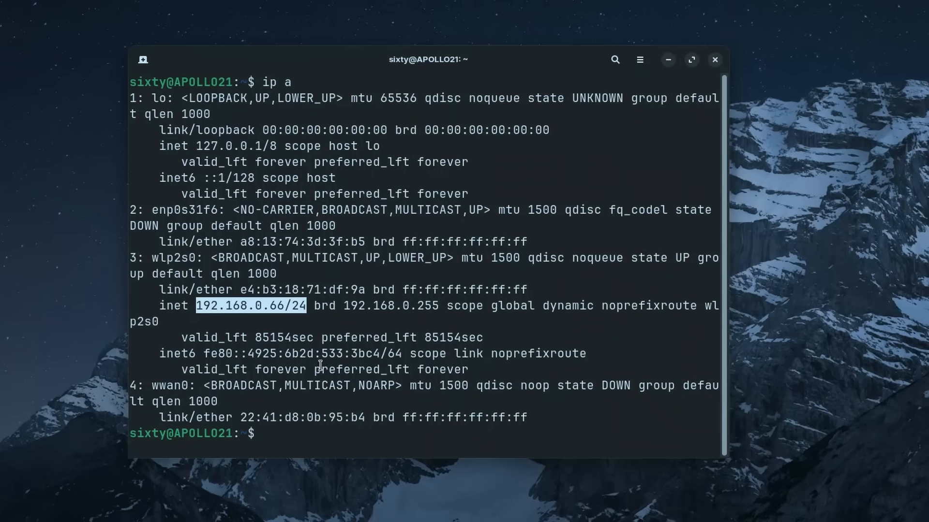
{"action": "mouse_move", "coordinate": [341, 395]}
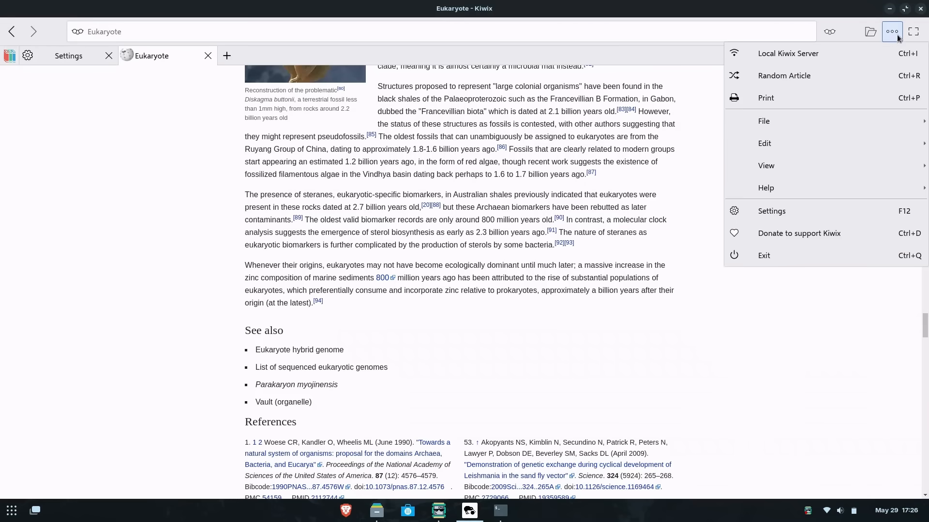
{"action": "left_click", "coordinate": [787, 54]}
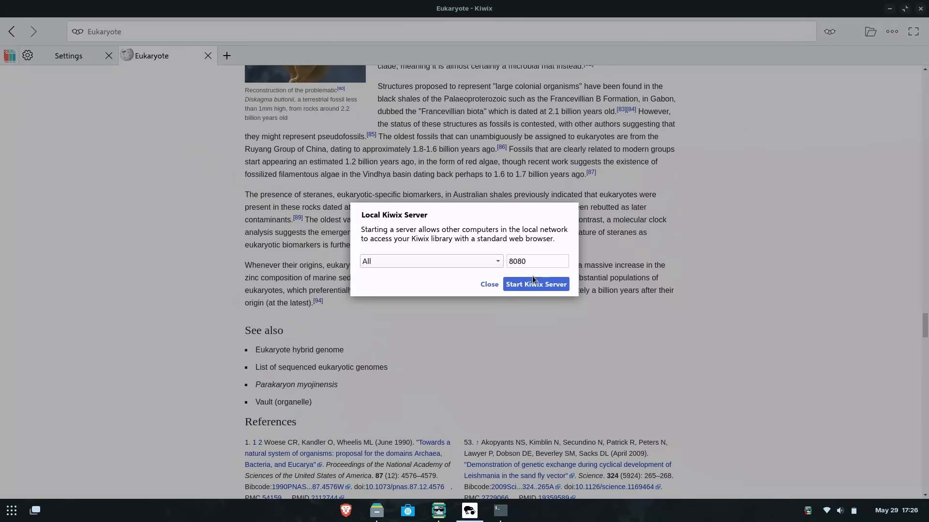
{"action": "left_click", "coordinate": [535, 285]}
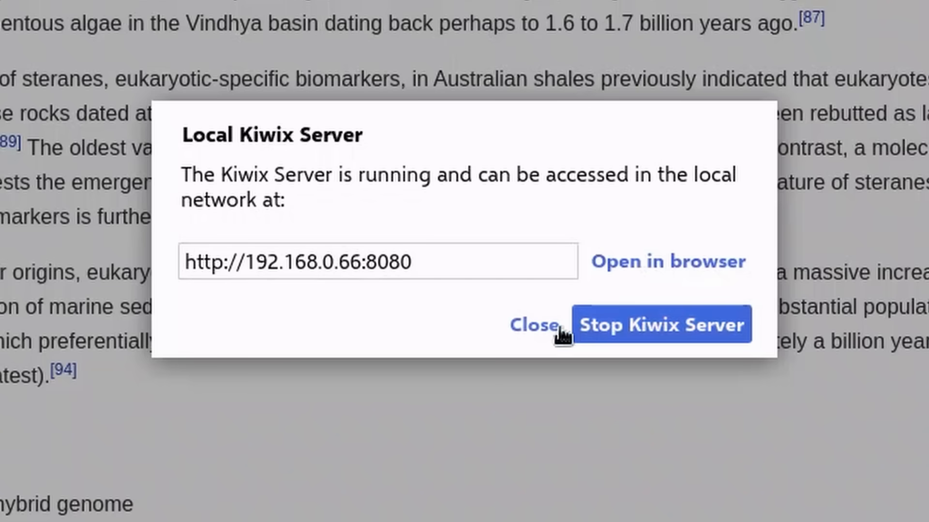
{"action": "mouse_move", "coordinate": [430, 276]}
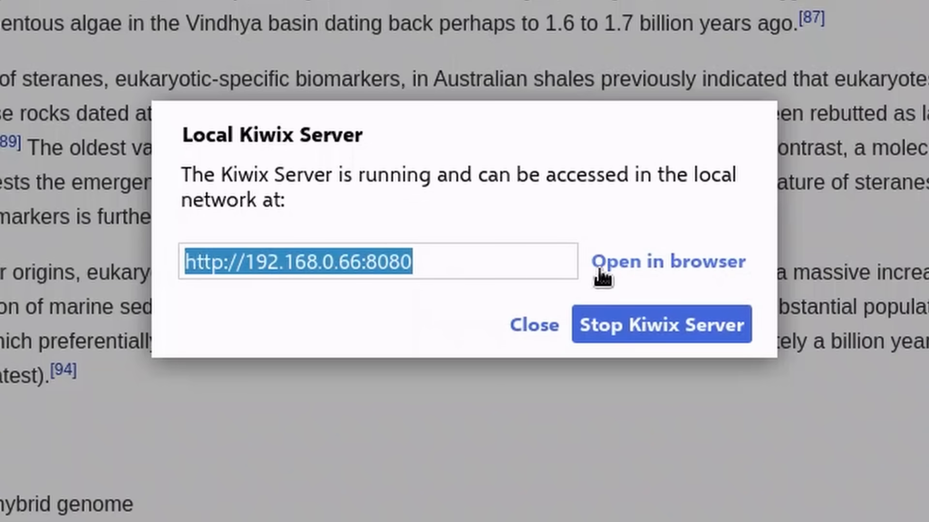
{"action": "left_click", "coordinate": [668, 261]}
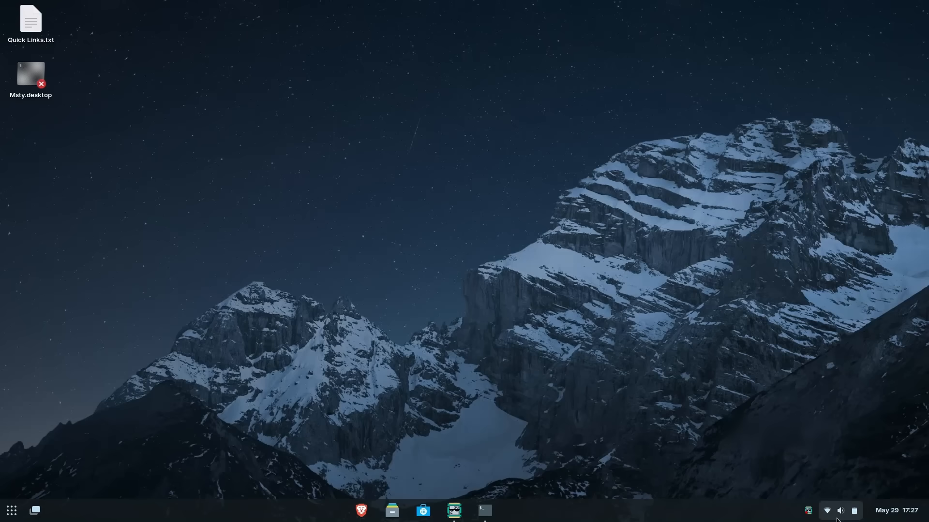
Turn on the Wi-Fi hotspot from Settings so its QR code shows, then close Settings
{"action": "left_click", "coordinate": [853, 511]}
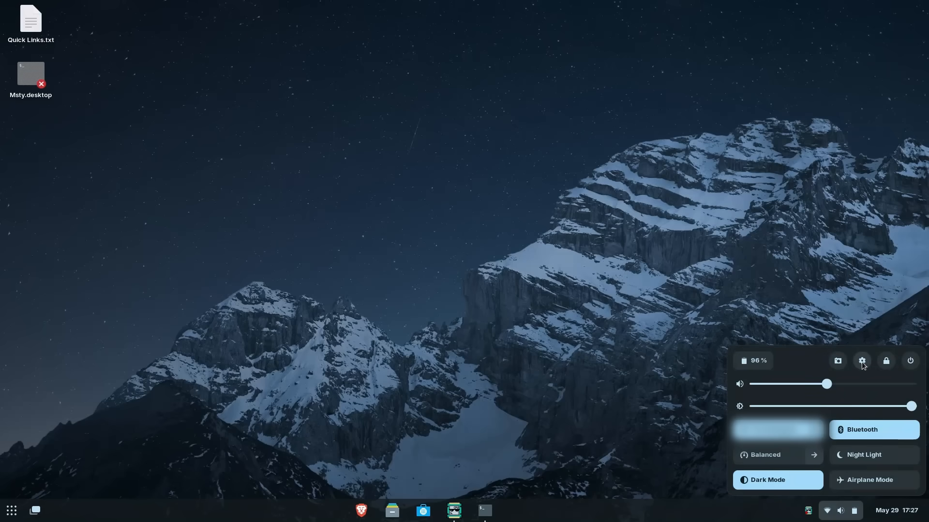
{"action": "left_click", "coordinate": [861, 361]}
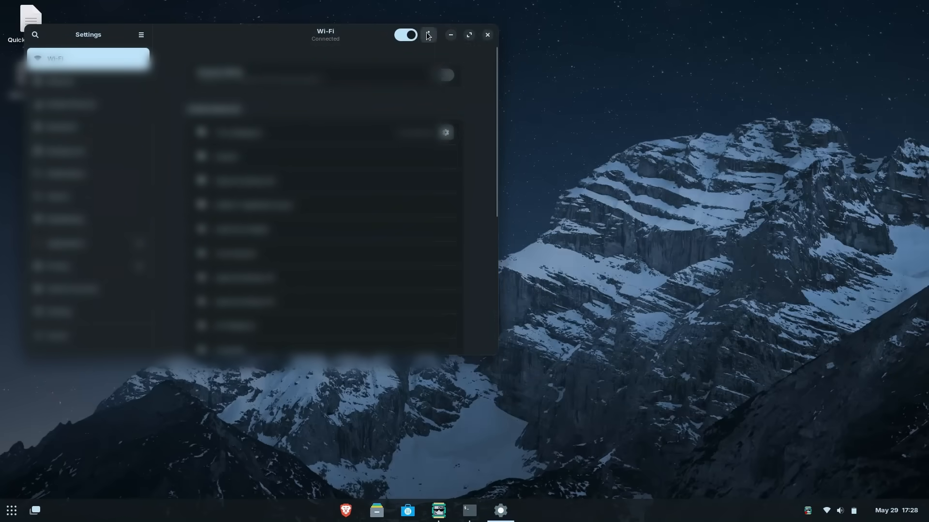
{"action": "left_click", "coordinate": [429, 35]}
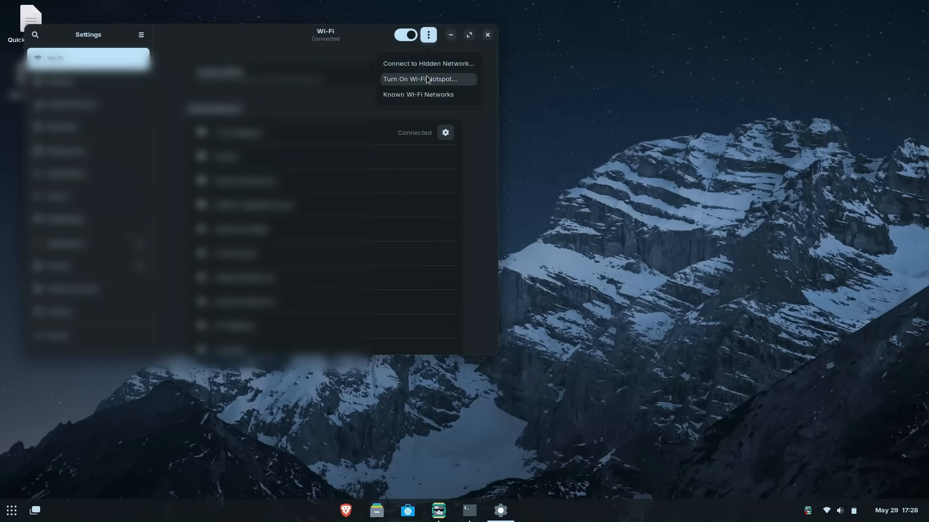
{"action": "left_click", "coordinate": [419, 79]}
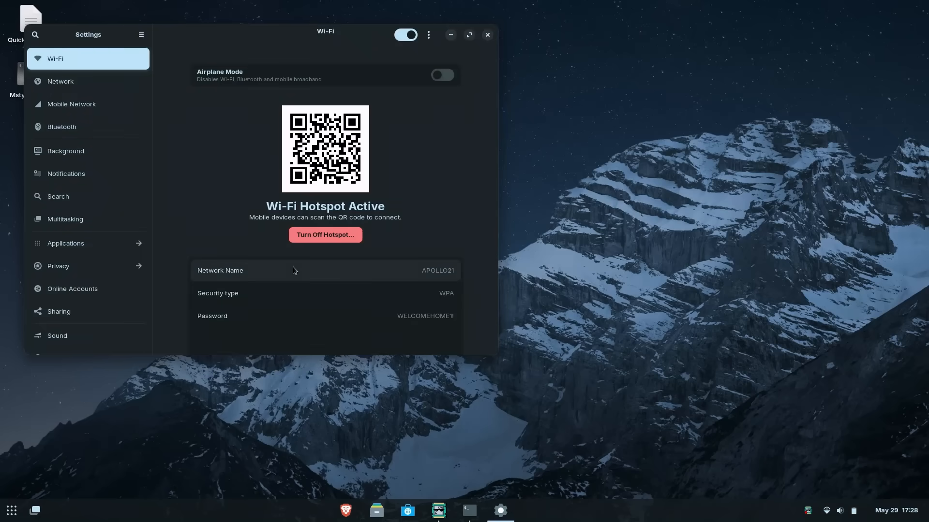
{"action": "left_click", "coordinate": [486, 35]}
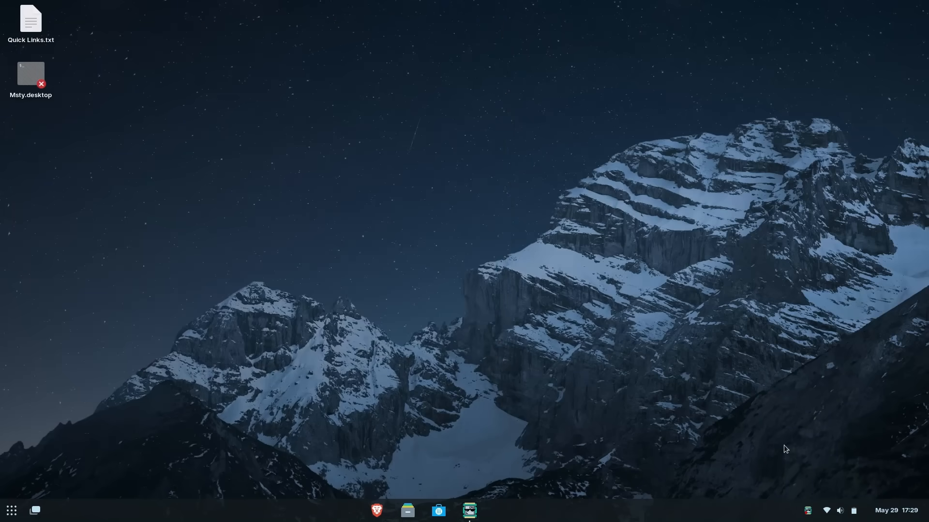
Launch JDownloader 2 by searching 'J' in the Activities overview
{"action": "left_click", "coordinate": [469, 510]}
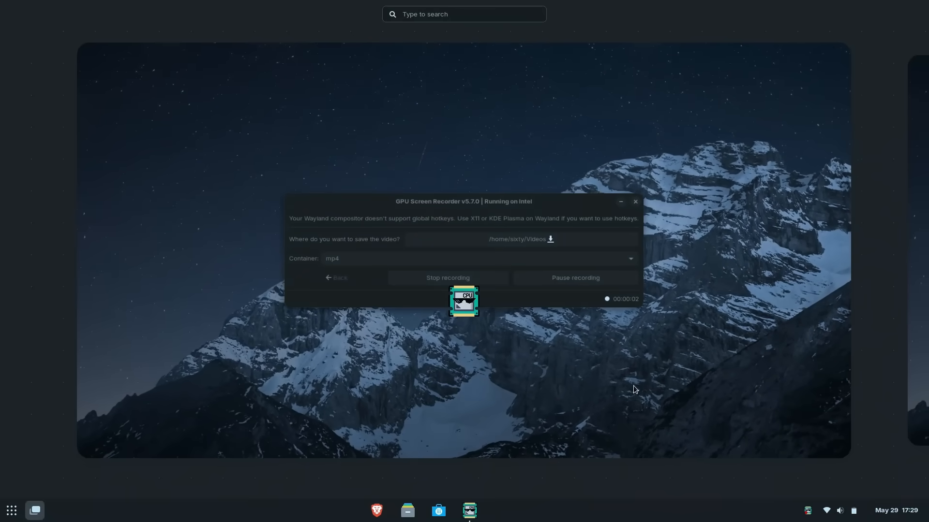
{"action": "type", "text": "J"}
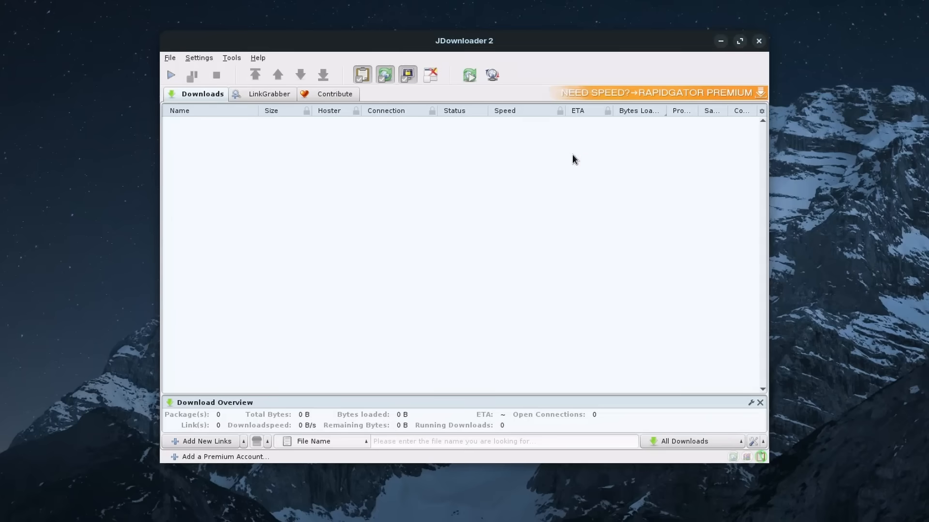
Add the copied YouTube link to LinkGrabber, maximize JDownloader, and begin an ollama command in the terminal
{"action": "right_click", "coordinate": [530, 167]}
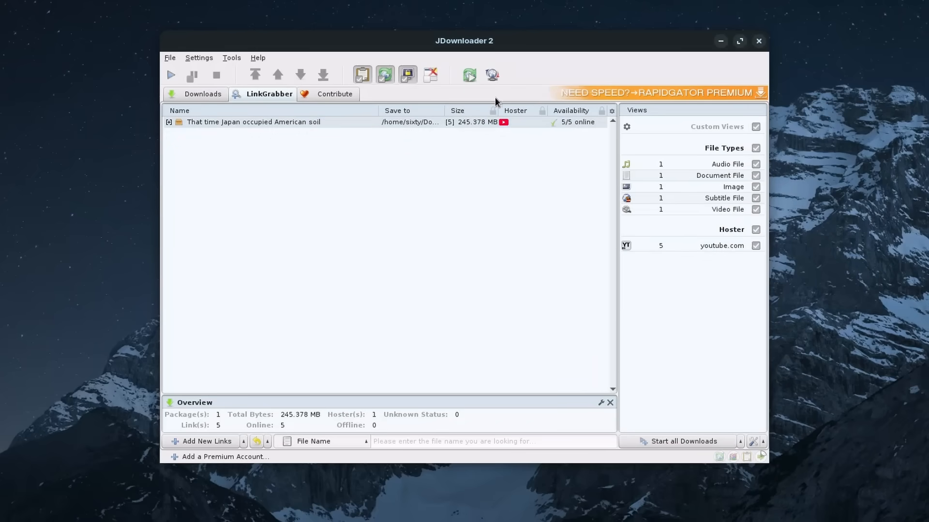
{"action": "left_click", "coordinate": [739, 41]}
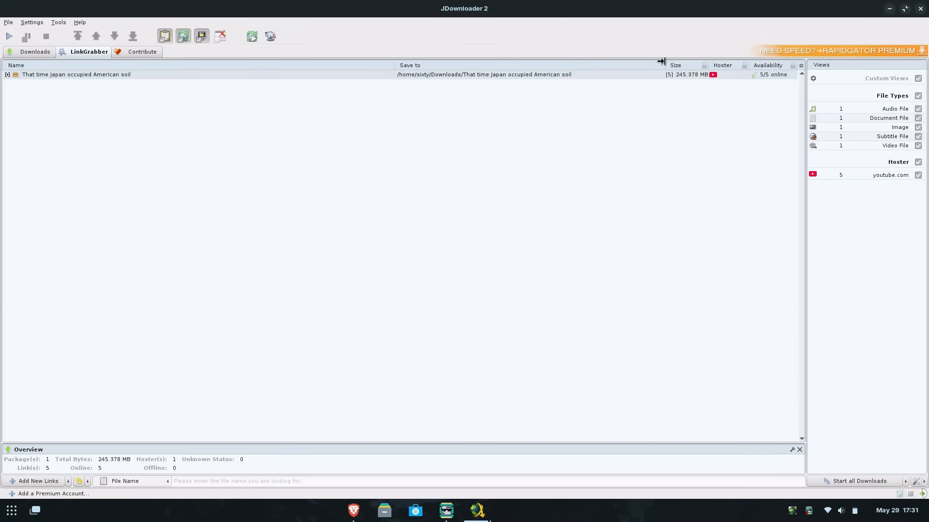
{"action": "type", "text": "olla"}
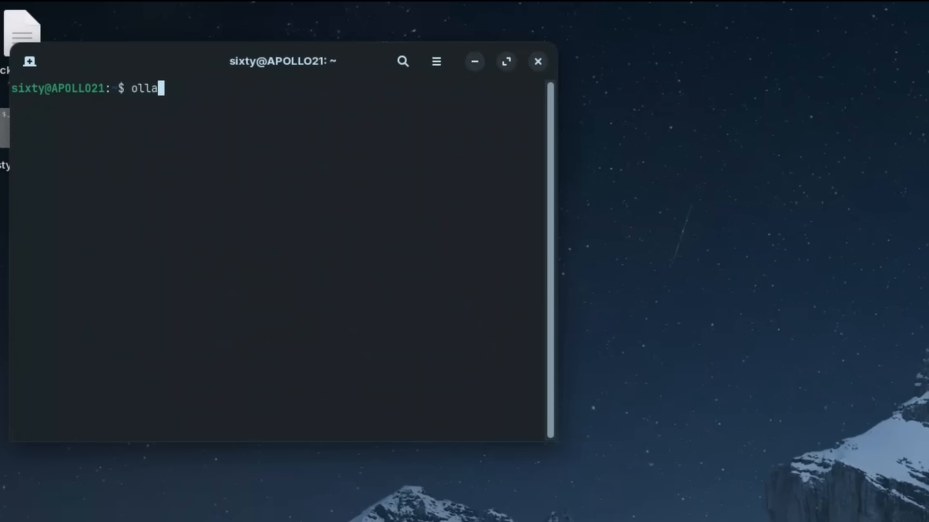
Run `ollama run qwen2.5:0.5b` to start the local model
{"action": "type", "text": "ma run"}
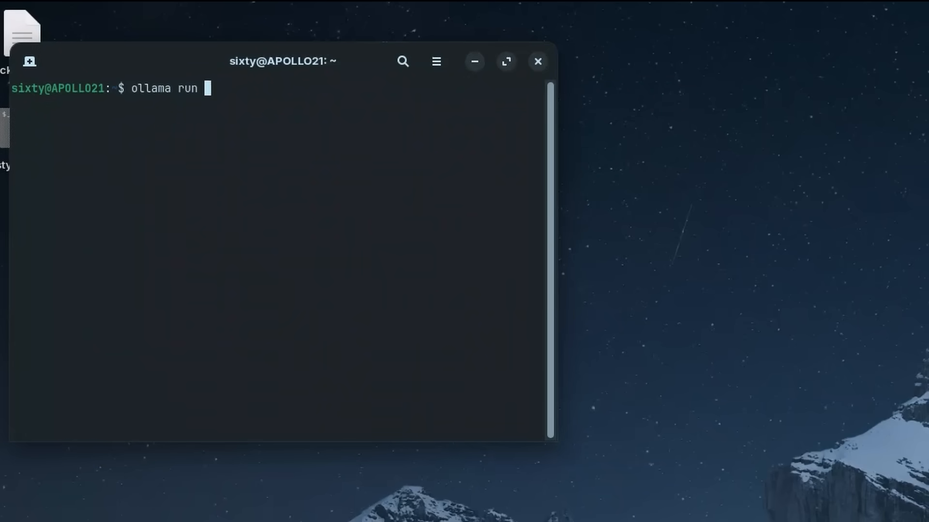
{"action": "type", "text": "qwen2."}
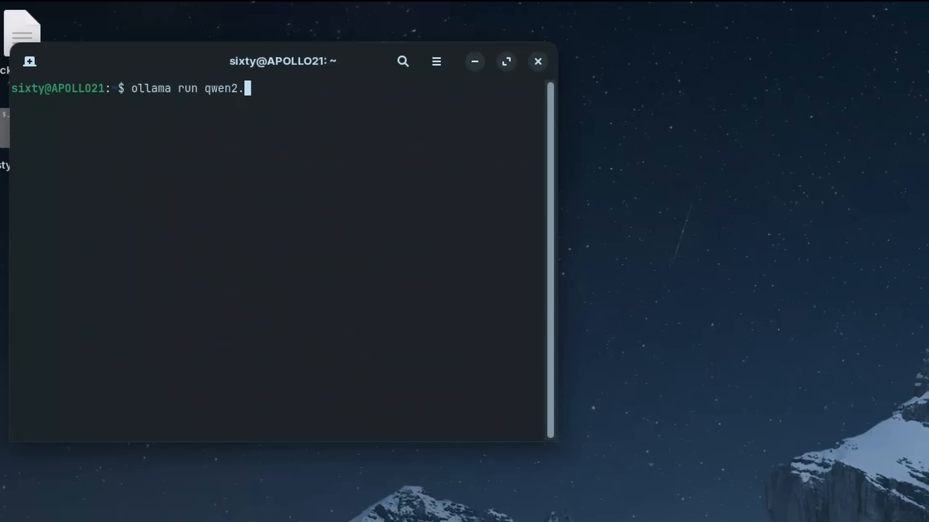
{"action": "type", "text": "5"}
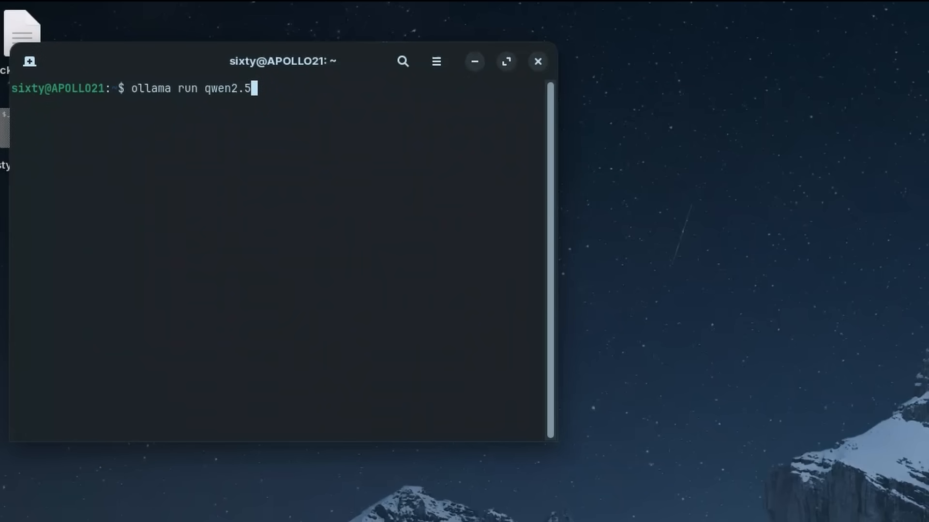
{"action": "type", "text": ":0.5b"}
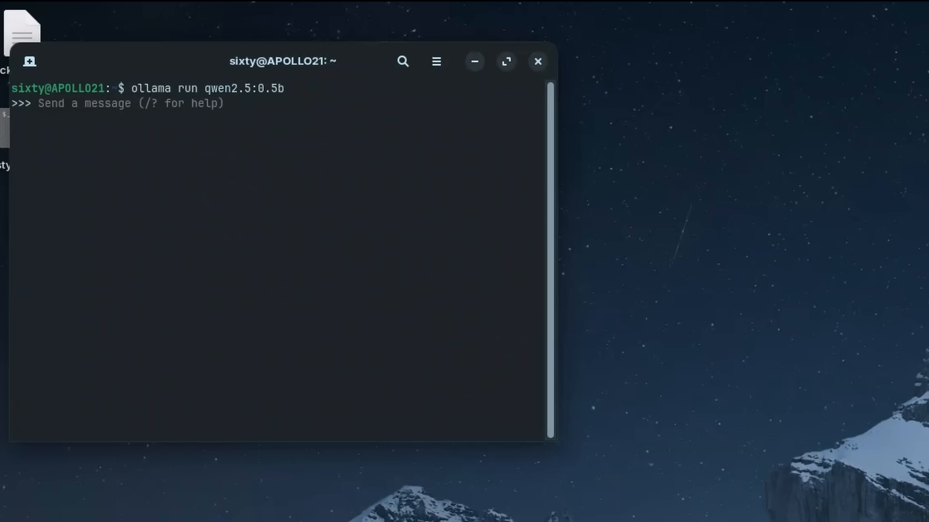
Send 'Hello' to the model, then ask 'Why is the sky blue'
{"action": "type", "text": "Hello there!"}
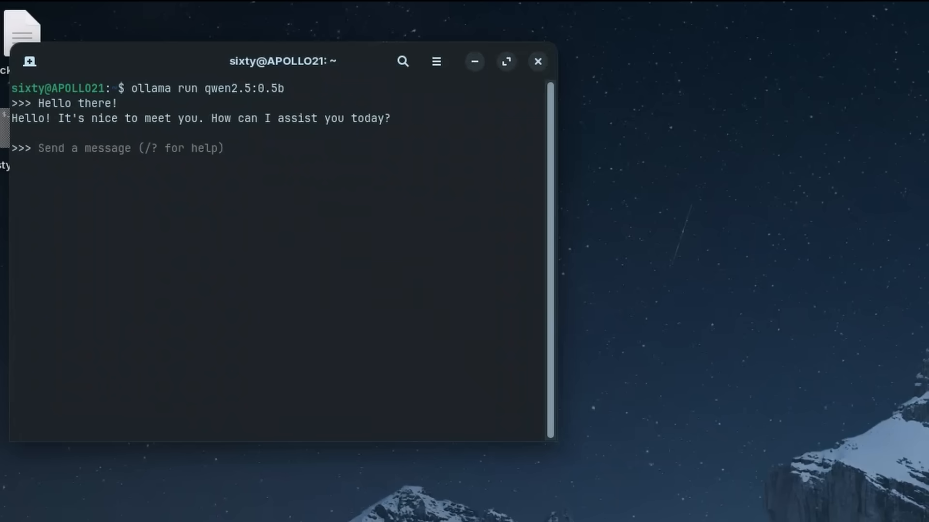
{"action": "type", "text": "Why is"}
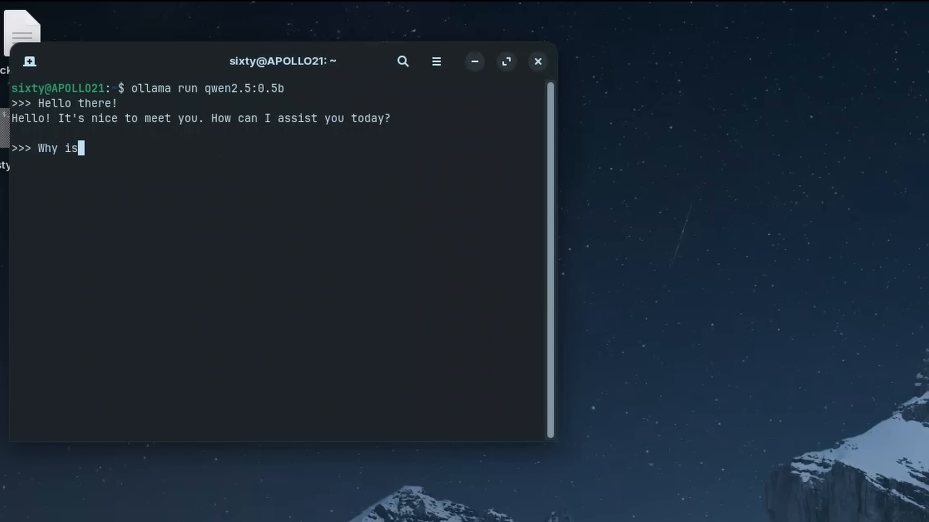
{"action": "type", "text": "the sky blue"}
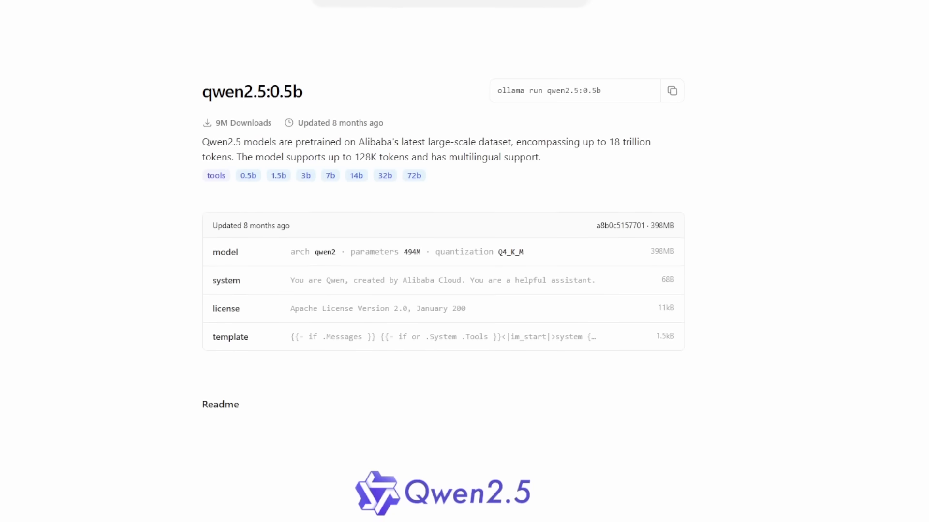
Scroll through the qwen2.5:0.5b model page details in the Ollama library
{"action": "scroll", "scroll_direction": "down", "scroll_amount": 3}
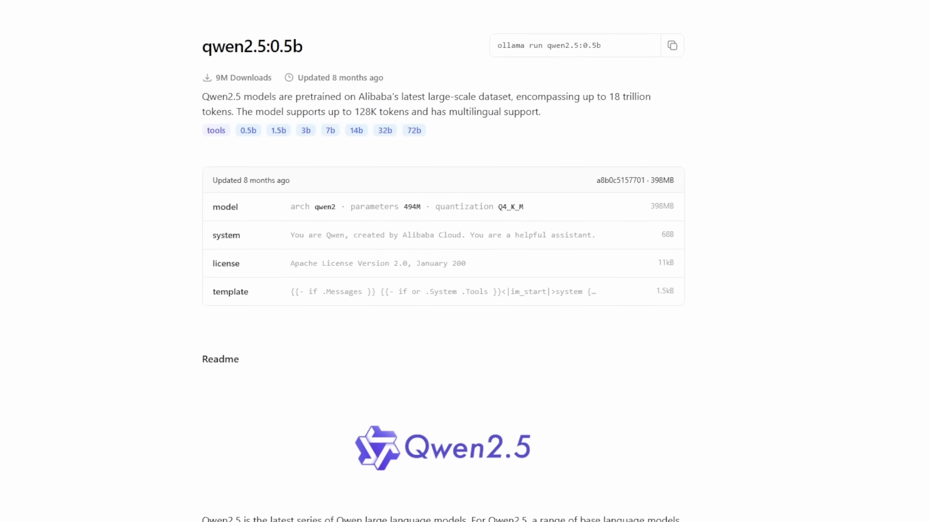
{"action": "scroll", "scroll_direction": "down", "scroll_amount": 3}
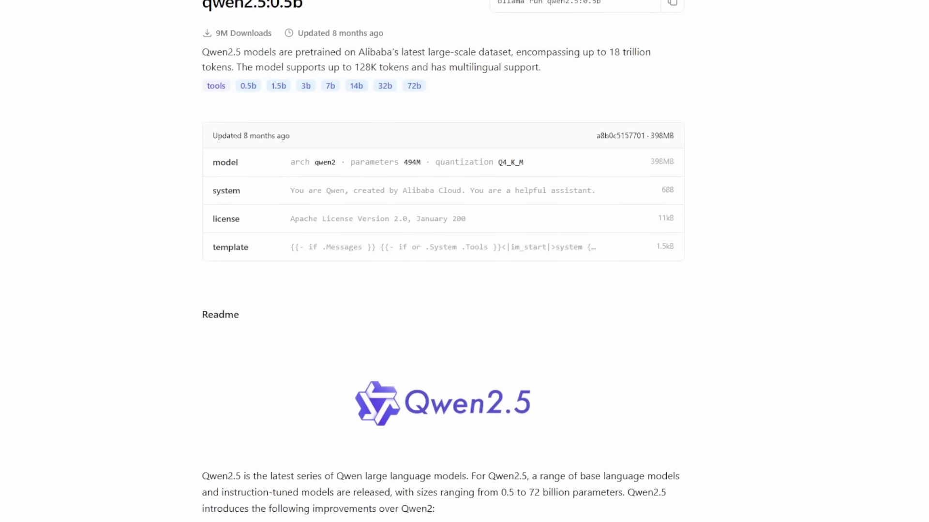
{"action": "scroll", "scroll_direction": "down", "scroll_amount": 3}
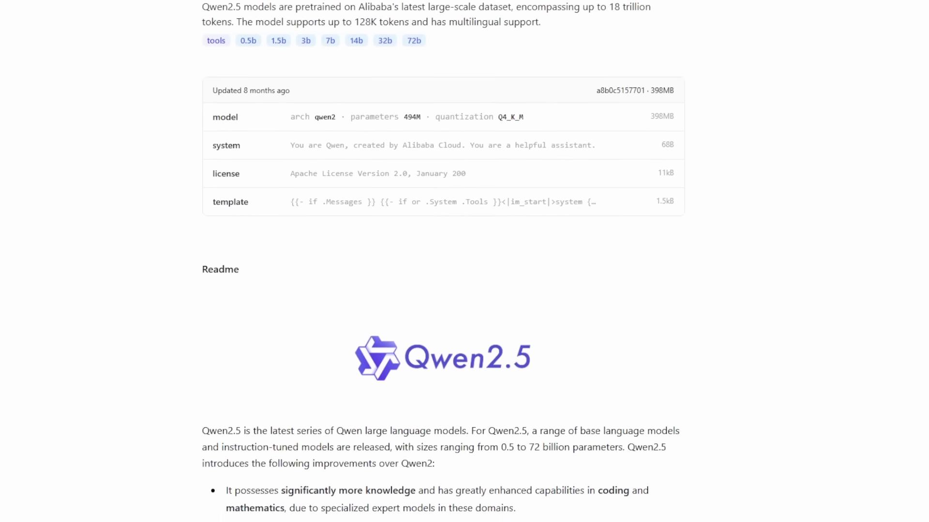
{"action": "scroll", "scroll_direction": "down", "scroll_amount": 3}
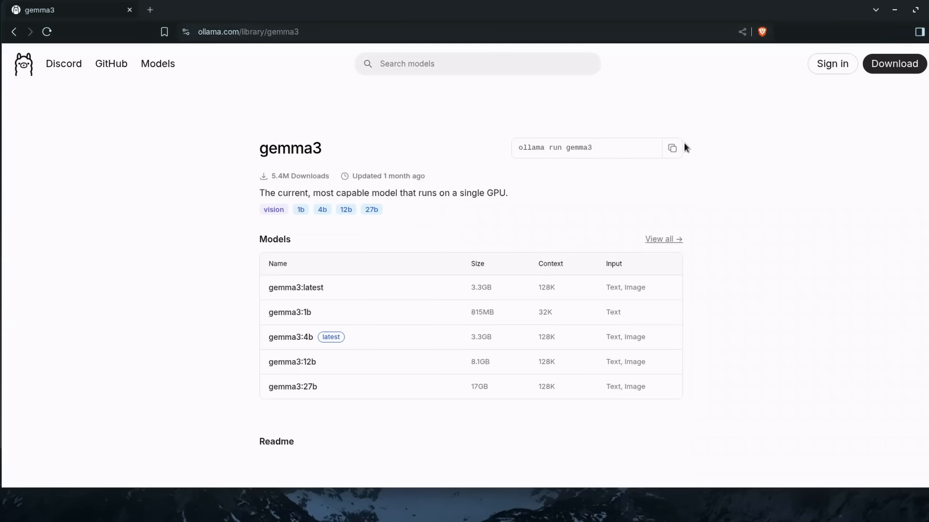
Copy the `ollama run gemma3` command and paste it into the terminal
{"action": "left_click", "coordinate": [672, 148]}
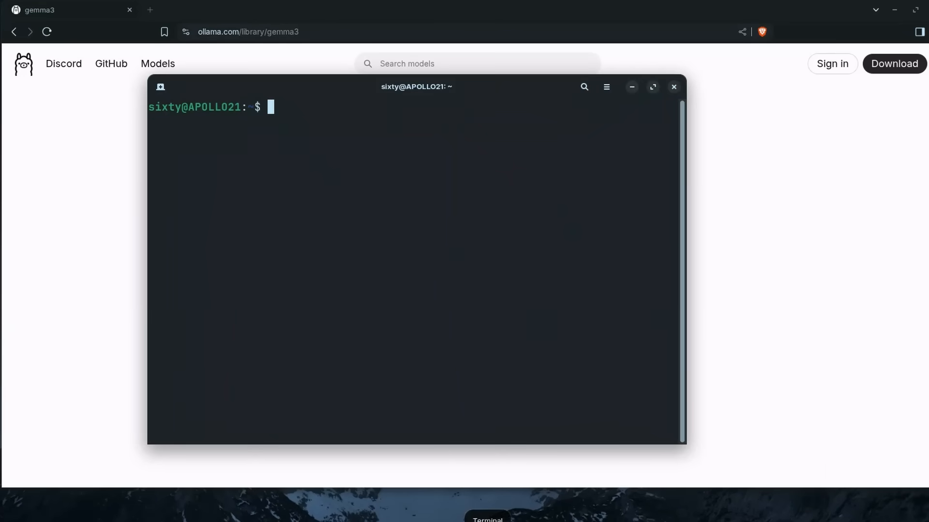
{"action": "right_click", "coordinate": [455, 346]}
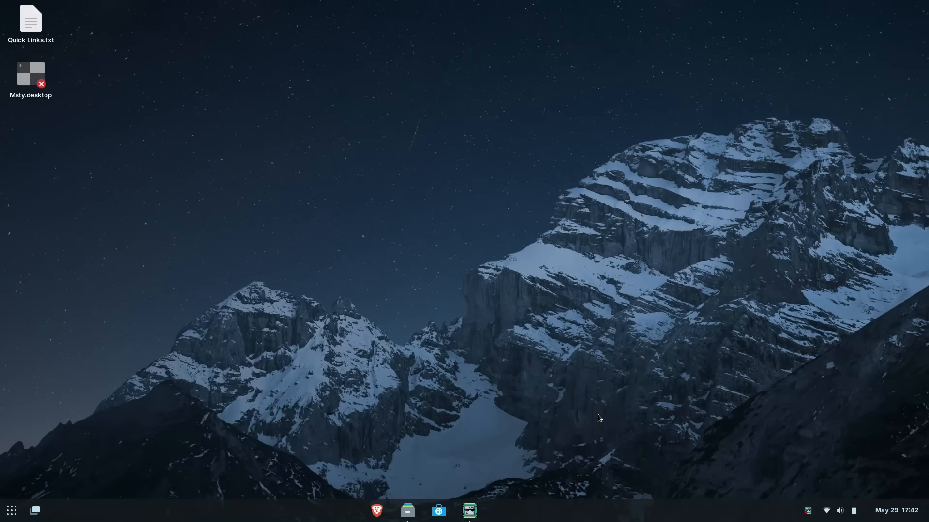
Launch Msty from the desktop and set up local AI with the TinyDolphin starter model
{"action": "double_click", "coordinate": [30, 73]}
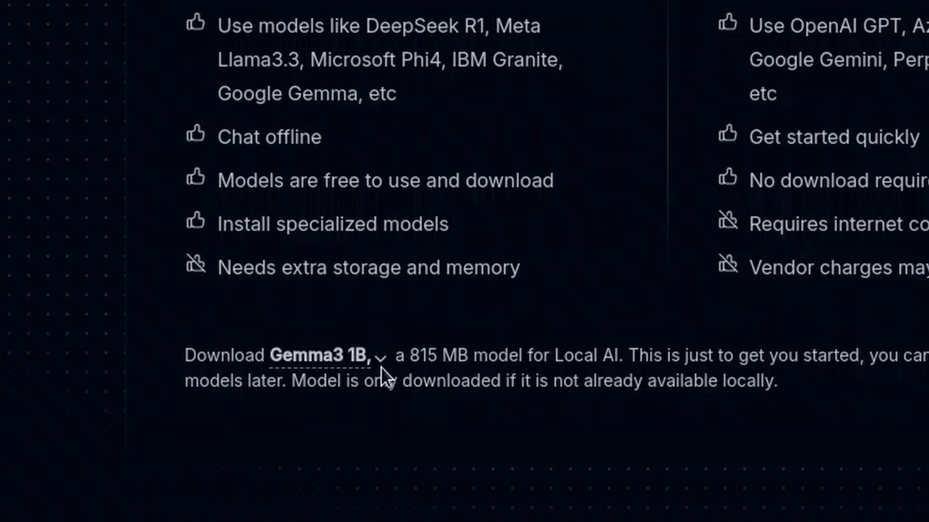
{"action": "left_click", "coordinate": [344, 357]}
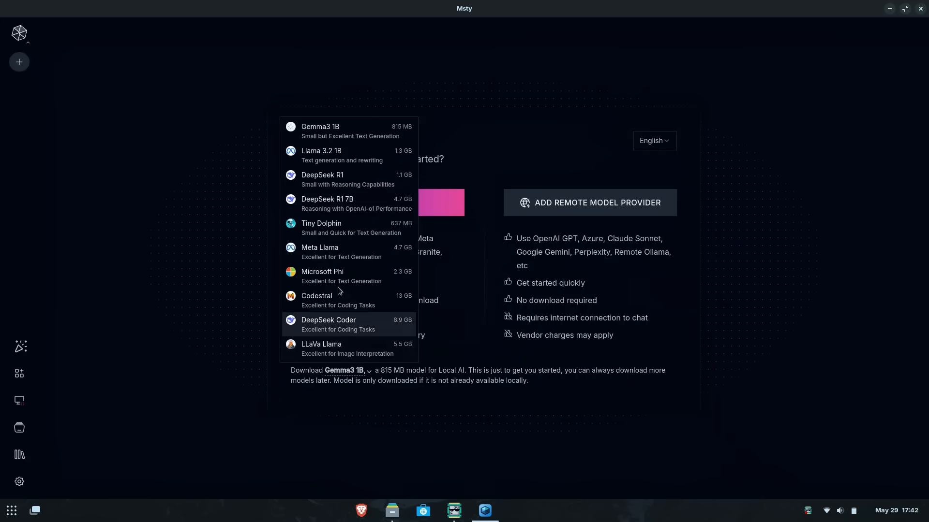
{"action": "mouse_move", "coordinate": [334, 228]}
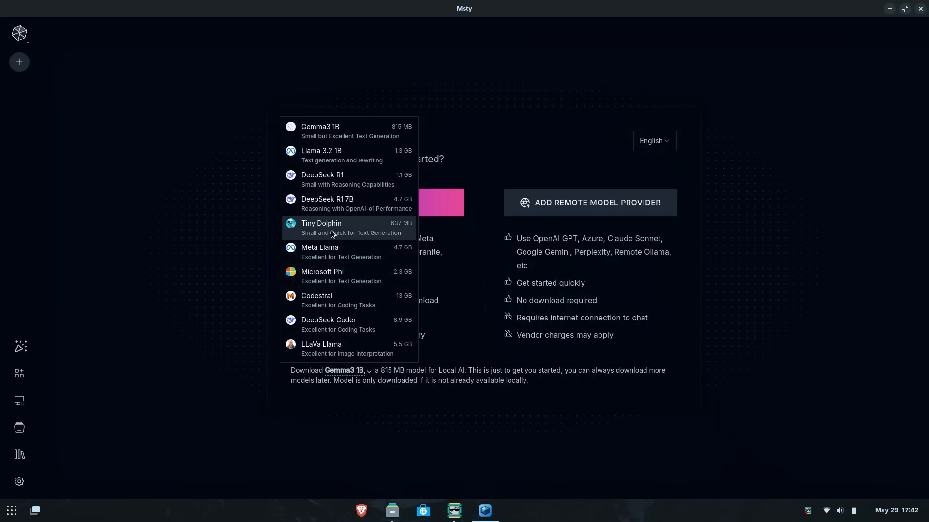
{"action": "left_click", "coordinate": [321, 228]}
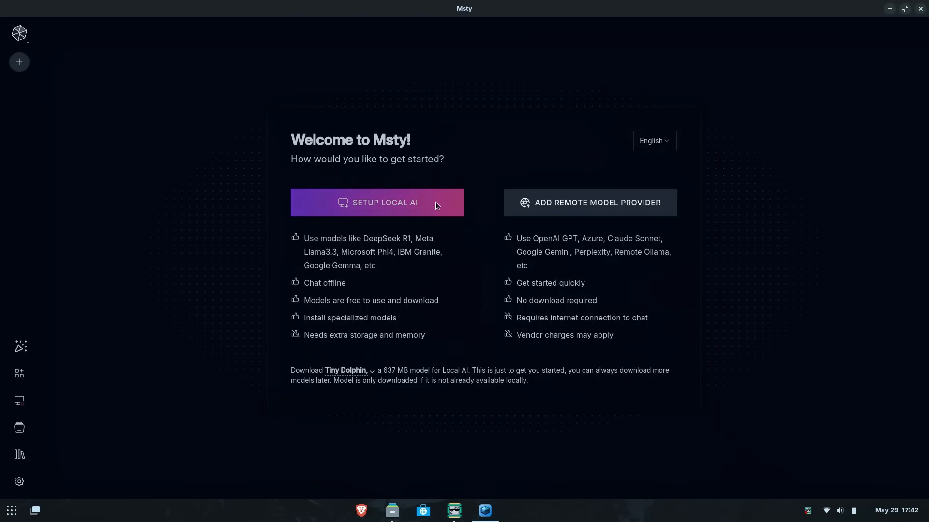
{"action": "left_click", "coordinate": [377, 202]}
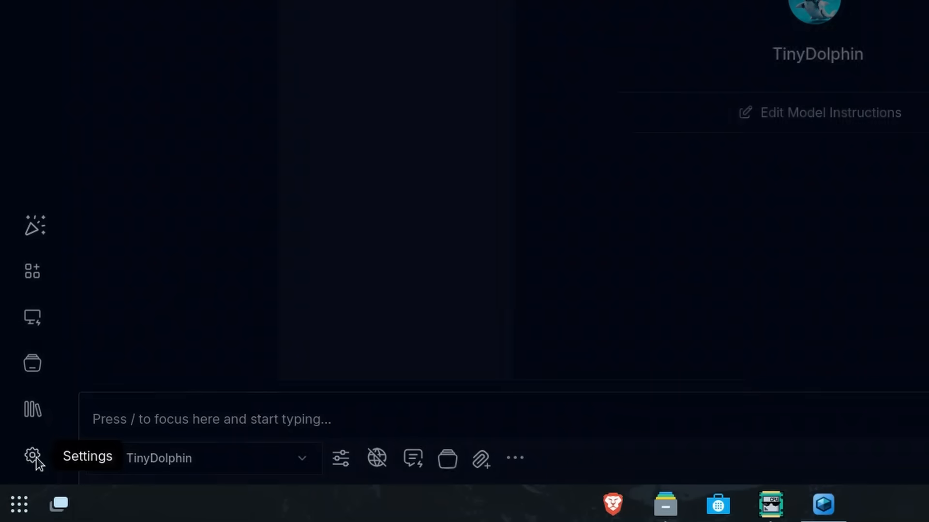
{"action": "left_click", "coordinate": [33, 458]}
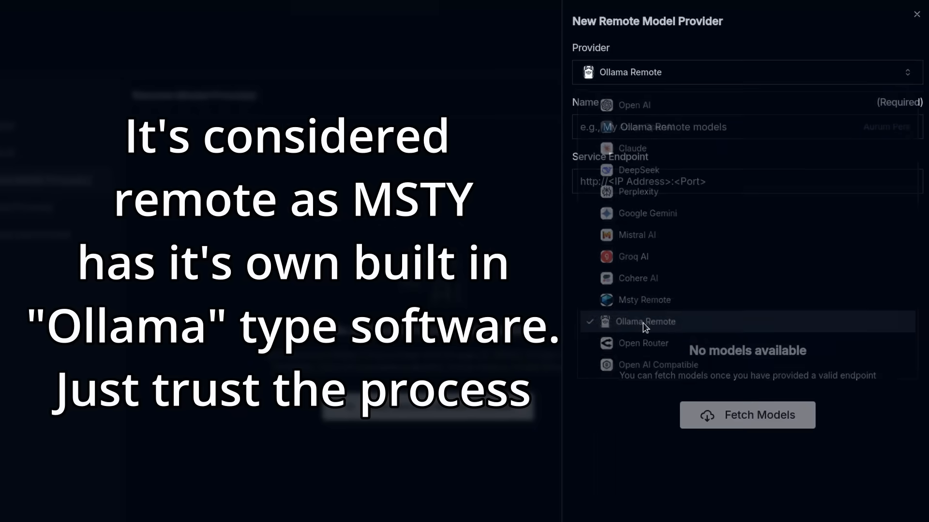
{"action": "type", "text": "http"}
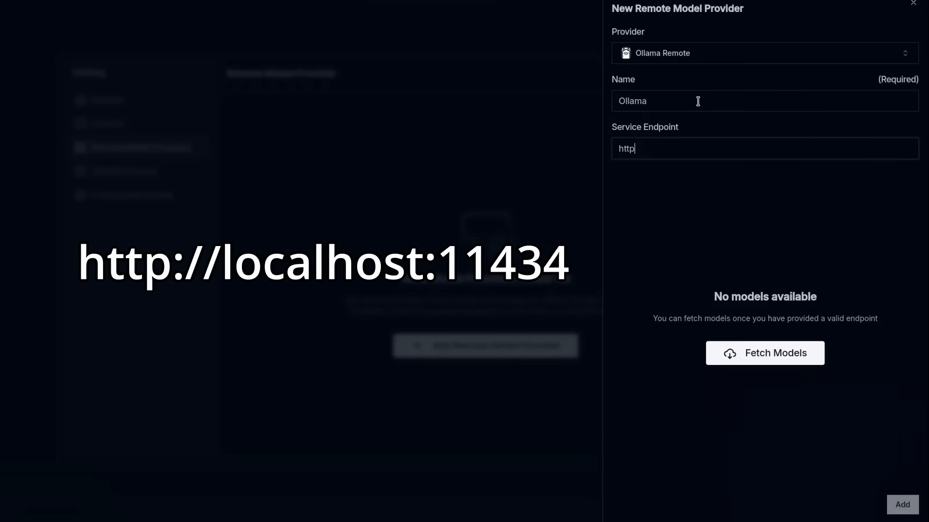
{"action": "type", "text": "://localhos"}
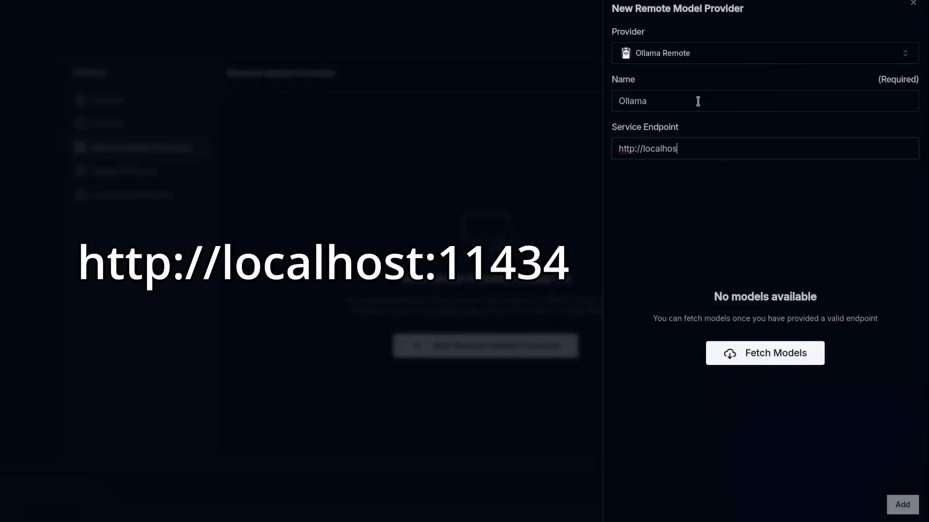
{"action": "left_click", "coordinate": [764, 353]}
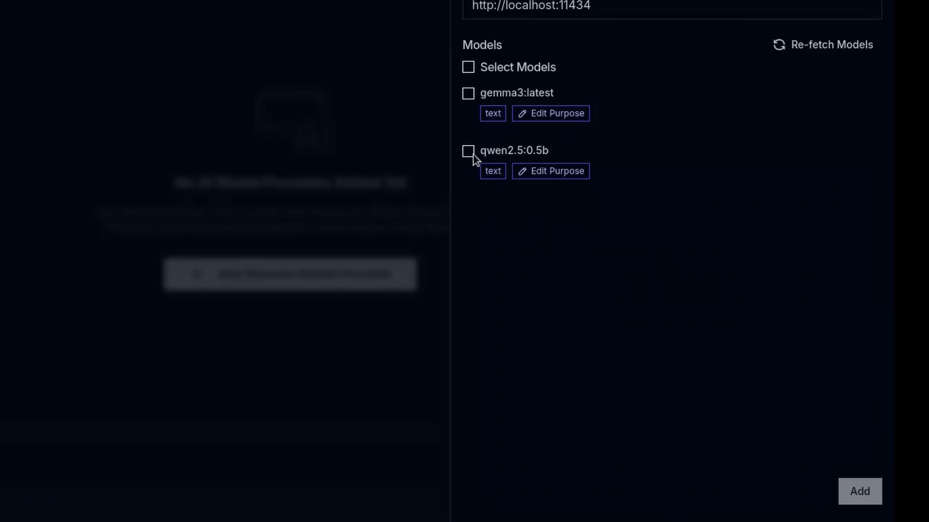
{"action": "left_click", "coordinate": [468, 151]}
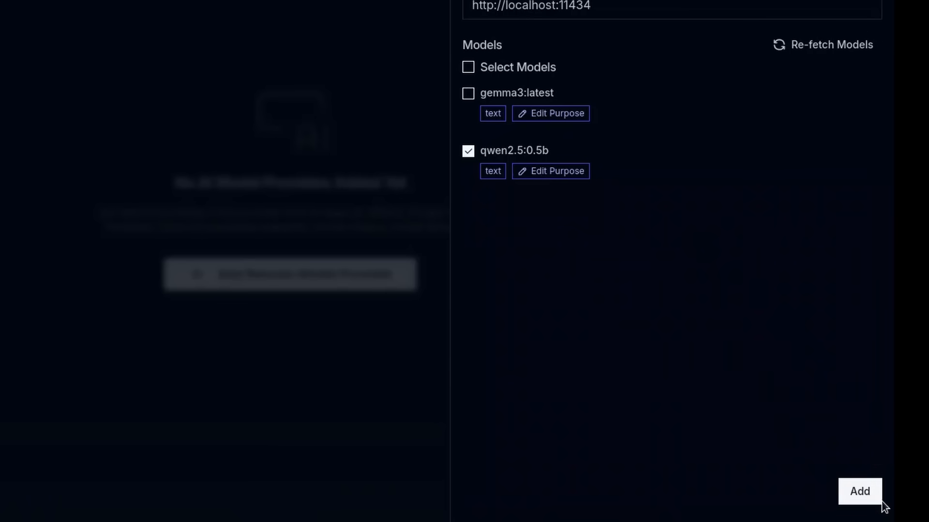
{"action": "left_click", "coordinate": [859, 491]}
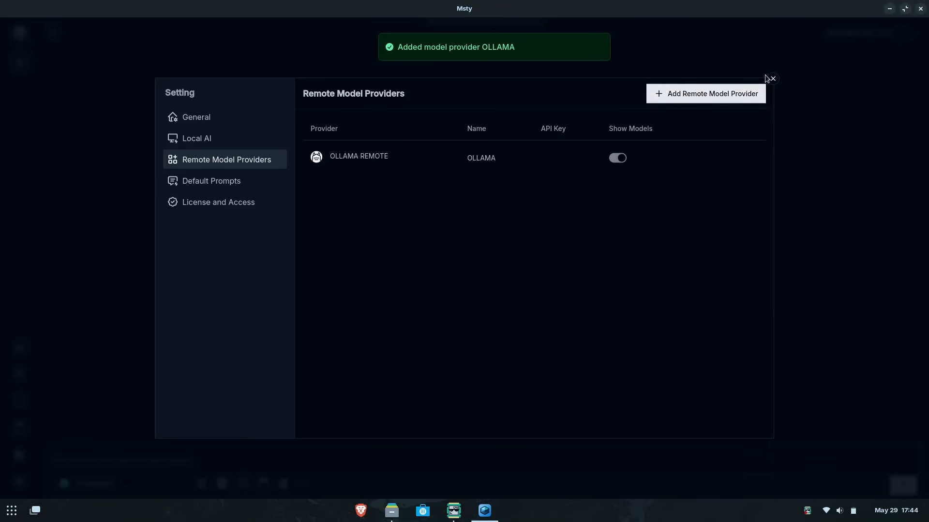
Switch the chat model to qwen2.5:0.5b under OLLAMA and start a 'Hell' greeting
{"action": "left_click", "coordinate": [771, 78]}
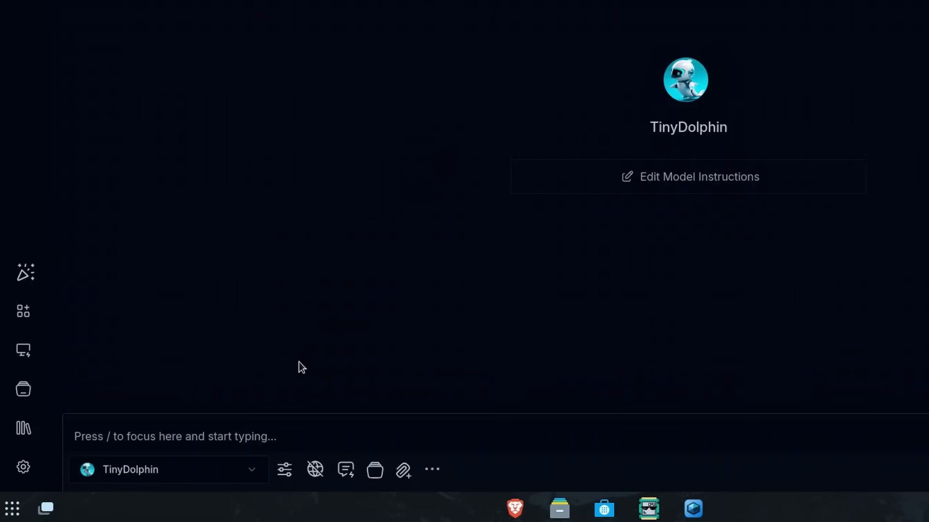
{"action": "left_click", "coordinate": [168, 470]}
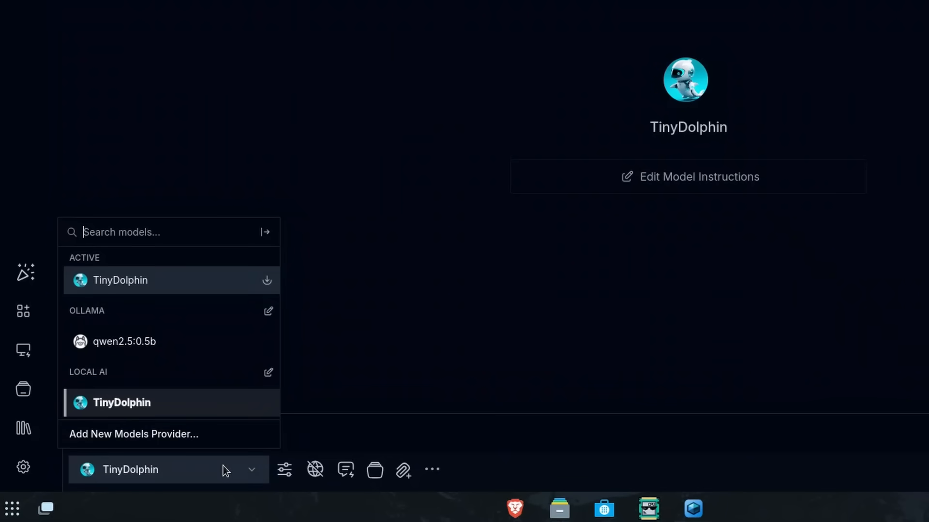
{"action": "left_click", "coordinate": [123, 341]}
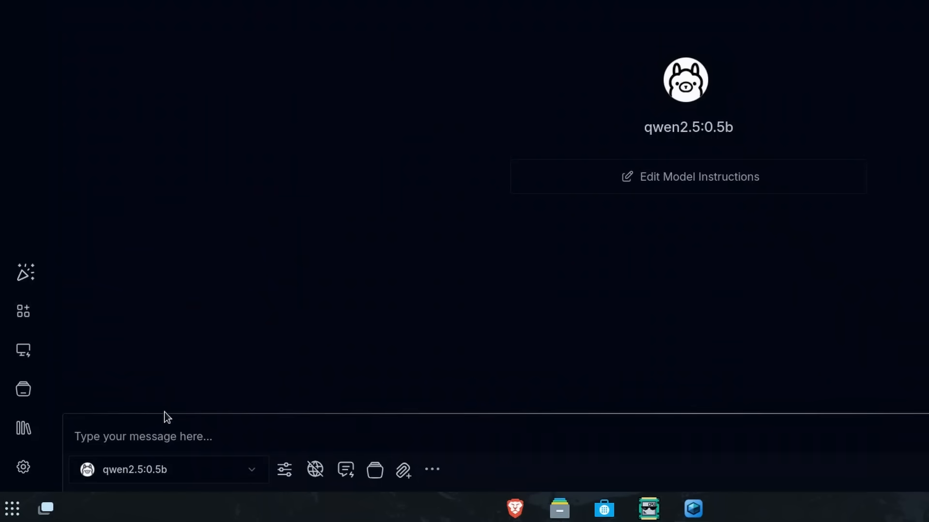
{"action": "type", "text": "Hell"}
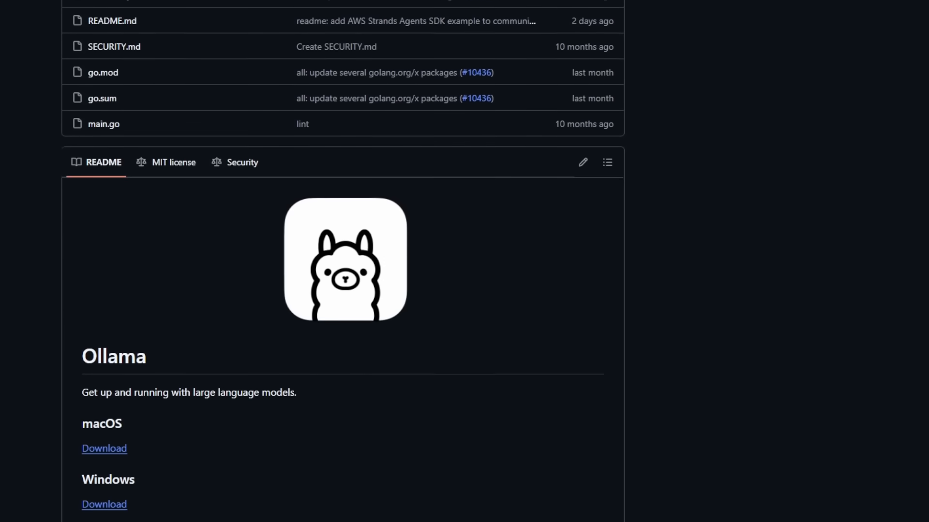
Read the README's Linux install command and download Msty's x64 CPU Only Windows installer
{"action": "scroll", "scroll_direction": "down", "scroll_amount": 3}
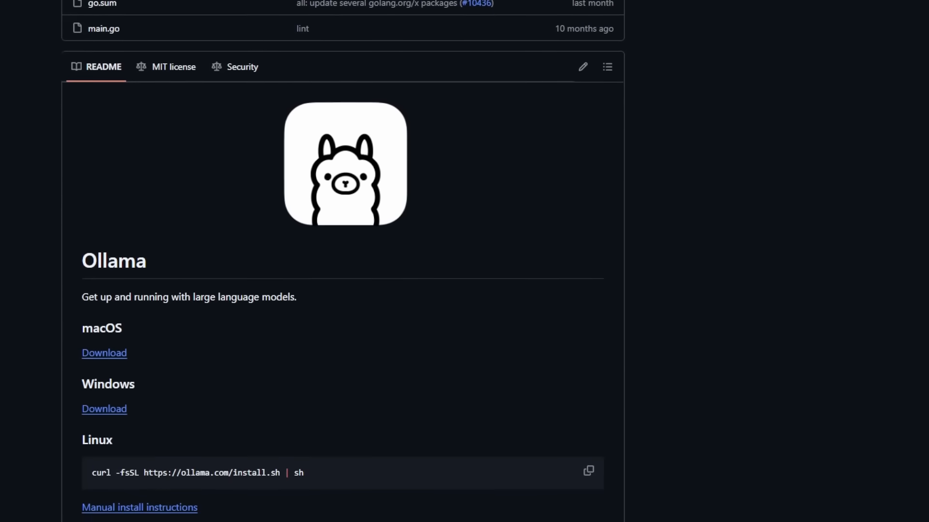
{"action": "scroll", "scroll_direction": "down", "scroll_amount": 3}
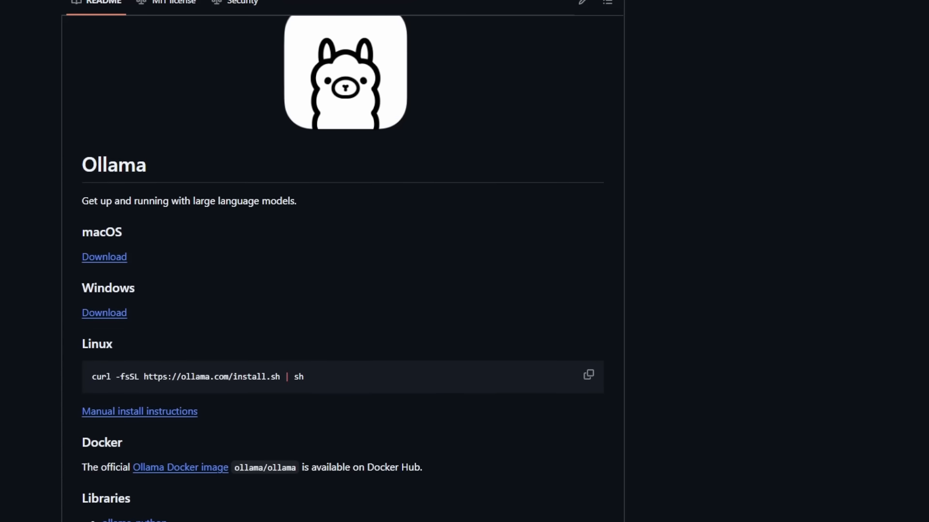
{"action": "scroll", "scroll_direction": "down", "scroll_amount": 3}
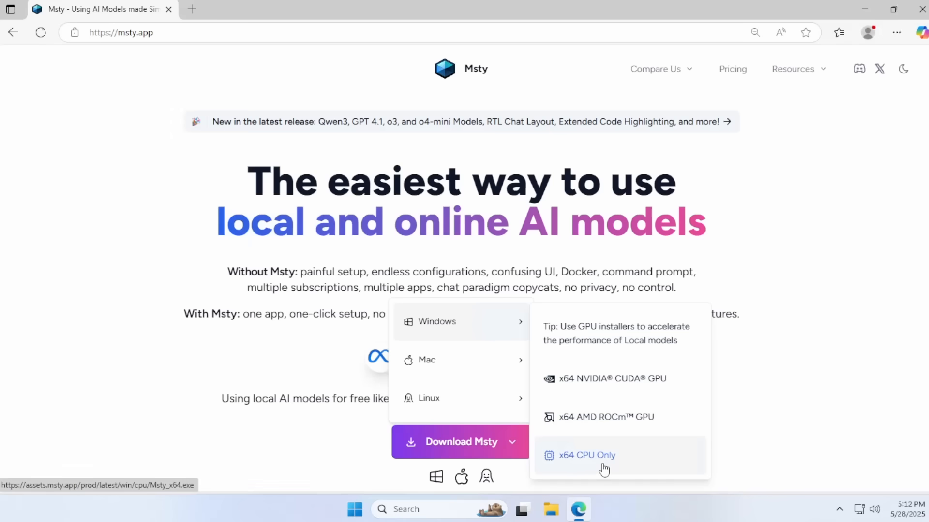
{"action": "left_click", "coordinate": [587, 455]}
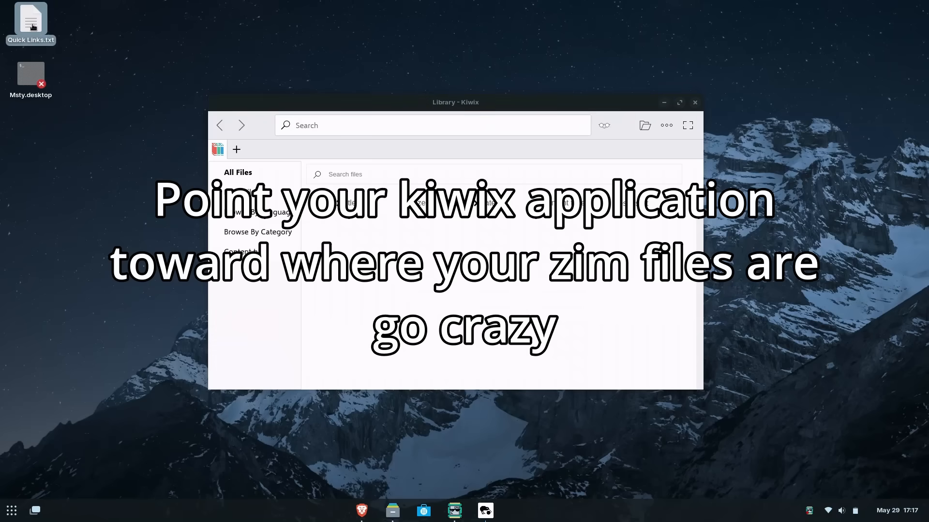
Open the Quick Links.txt note from the desktop
{"action": "double_click", "coordinate": [30, 24]}
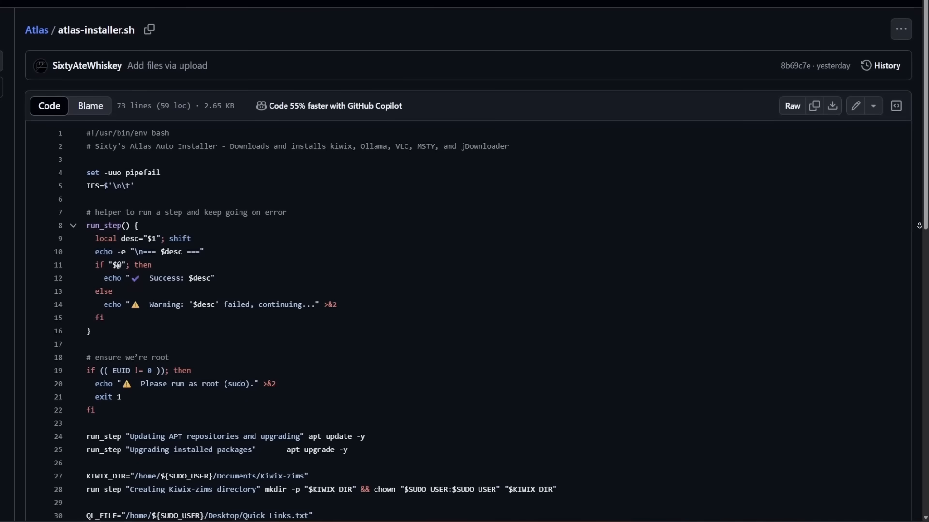
{"action": "scroll", "scroll_direction": "down", "scroll_amount": 3}
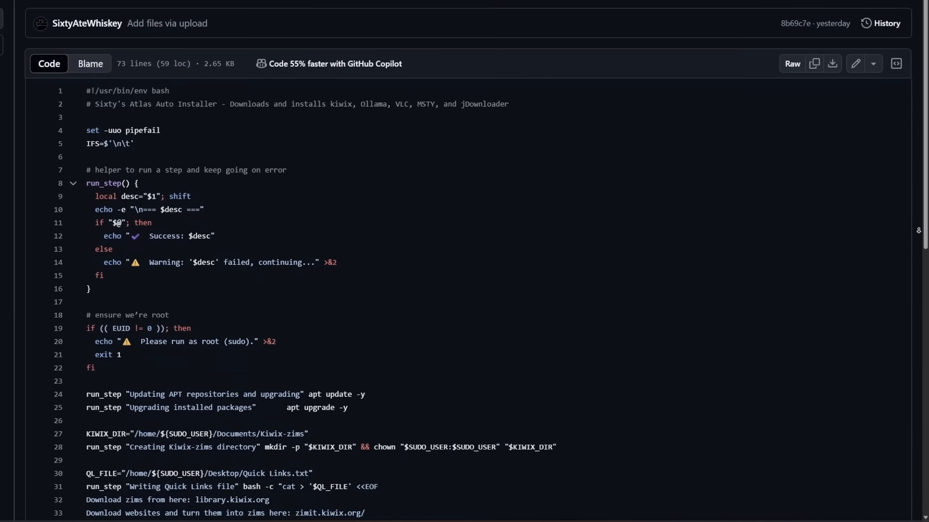
{"action": "scroll", "scroll_direction": "down", "scroll_amount": 3}
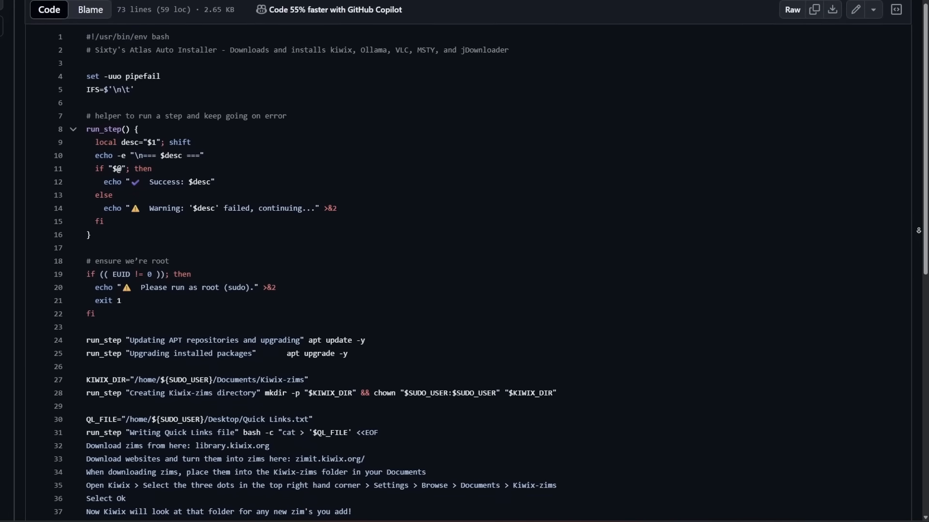
{"action": "scroll", "scroll_direction": "down", "scroll_amount": 3}
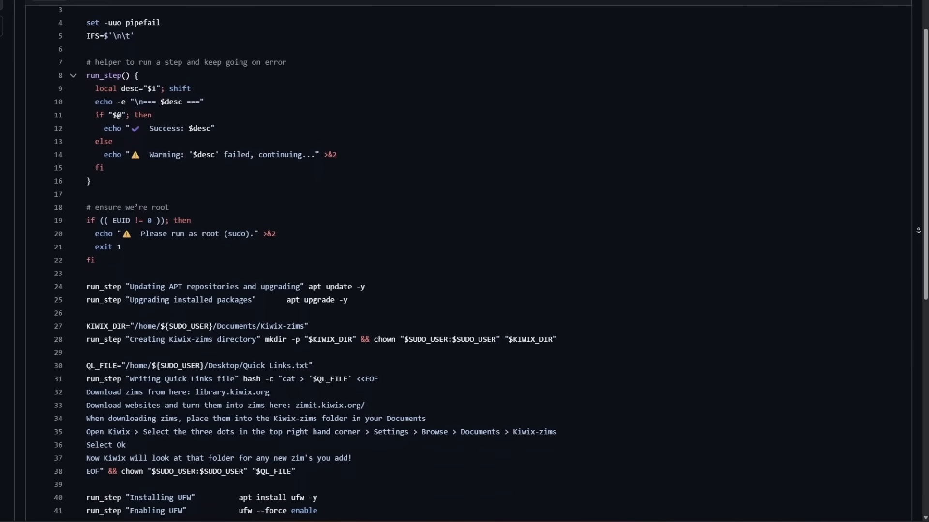
{"action": "scroll", "scroll_direction": "down", "scroll_amount": 3}
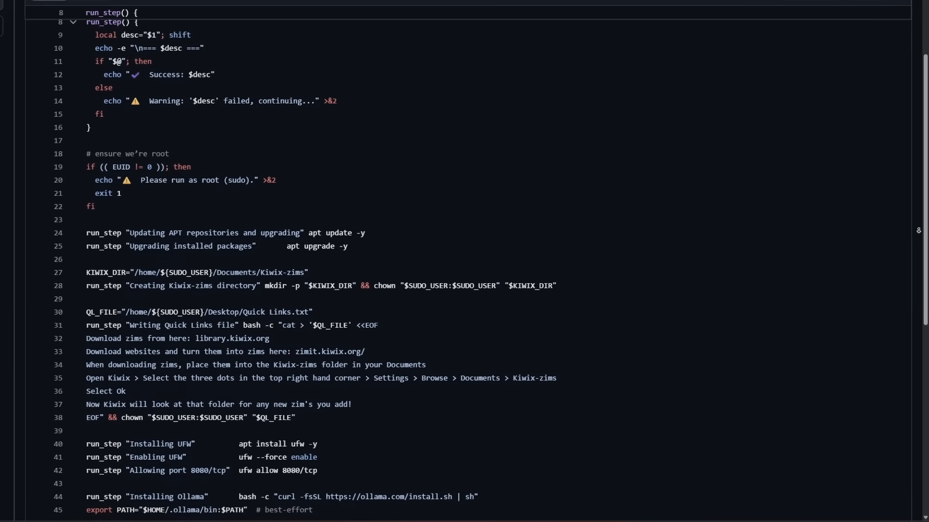
{"action": "scroll", "scroll_direction": "down", "scroll_amount": 3}
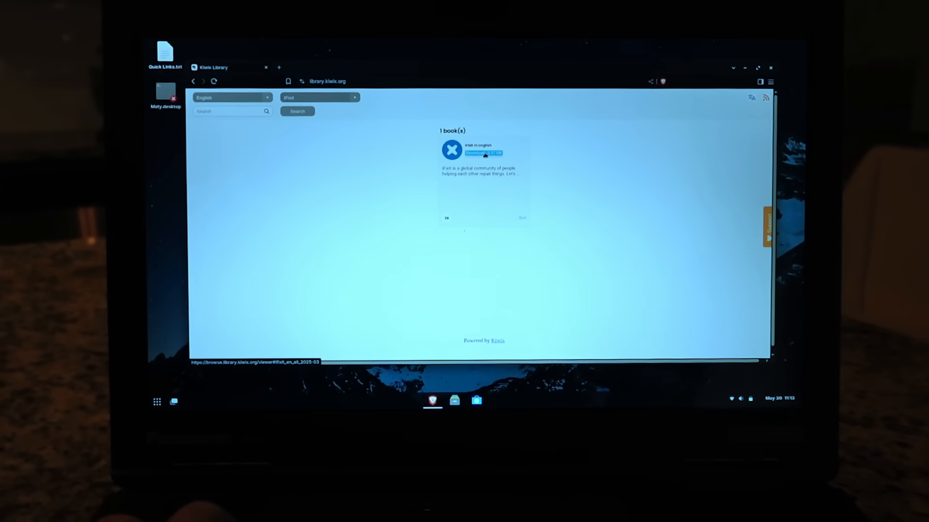
Download the iFixit English ZIM directly into Documents > Kiwix-zims
{"action": "left_click", "coordinate": [481, 155]}
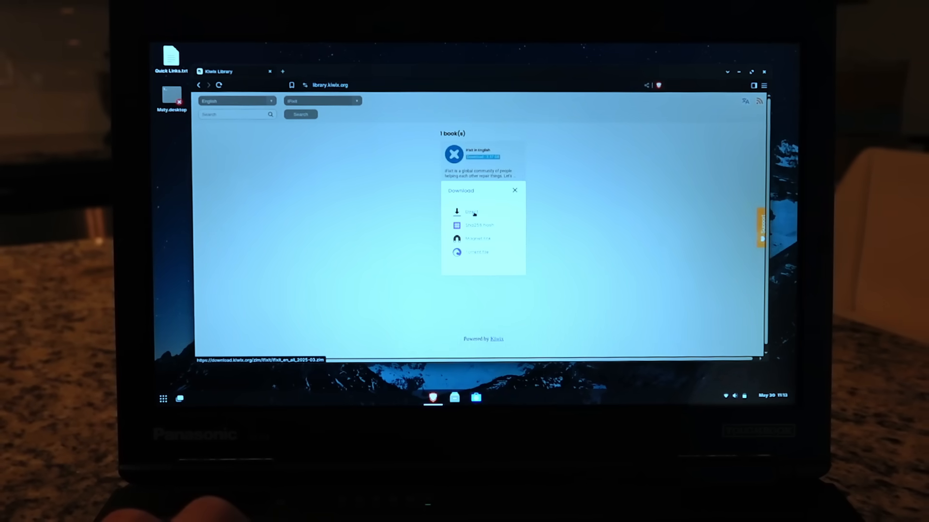
{"action": "left_click", "coordinate": [471, 211]}
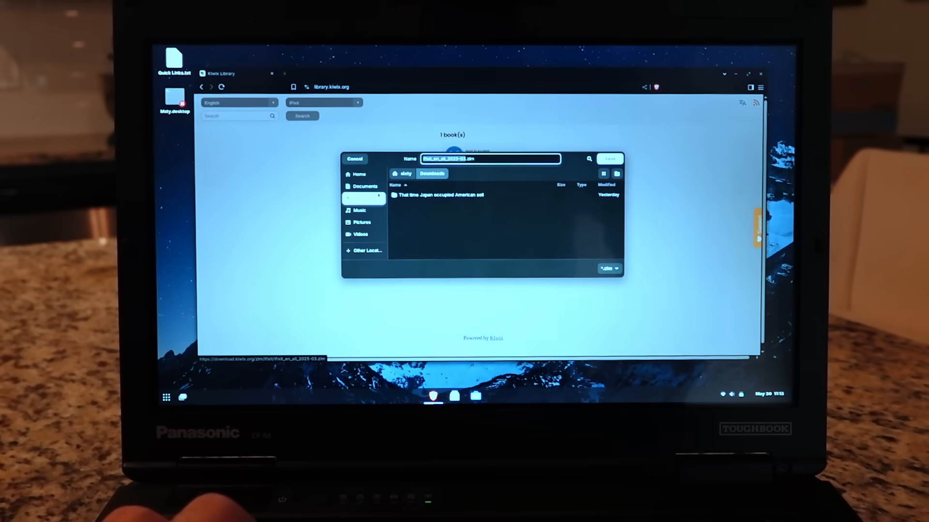
{"action": "left_click", "coordinate": [366, 186]}
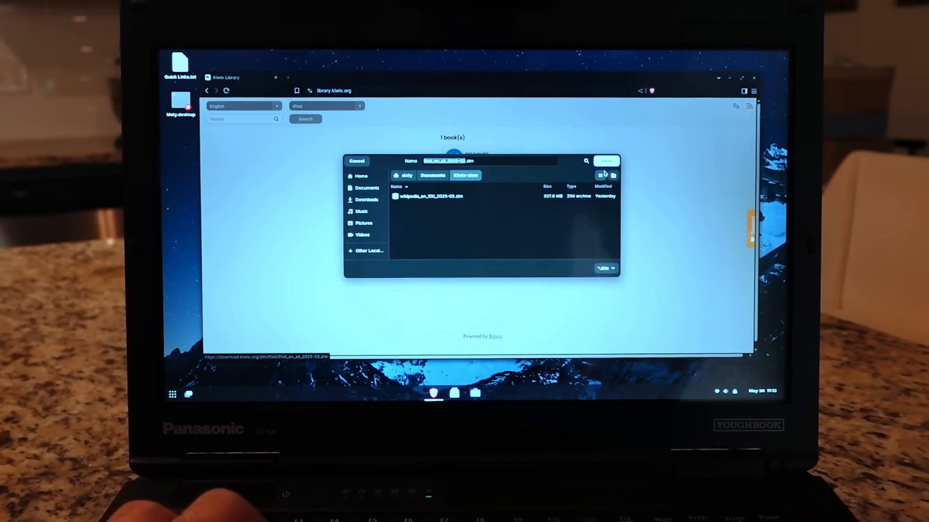
{"action": "left_click", "coordinate": [605, 161]}
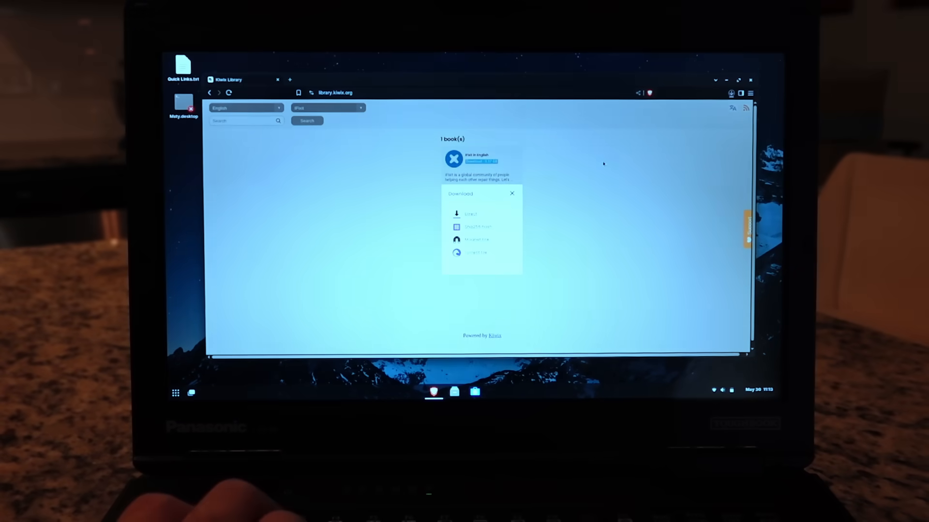